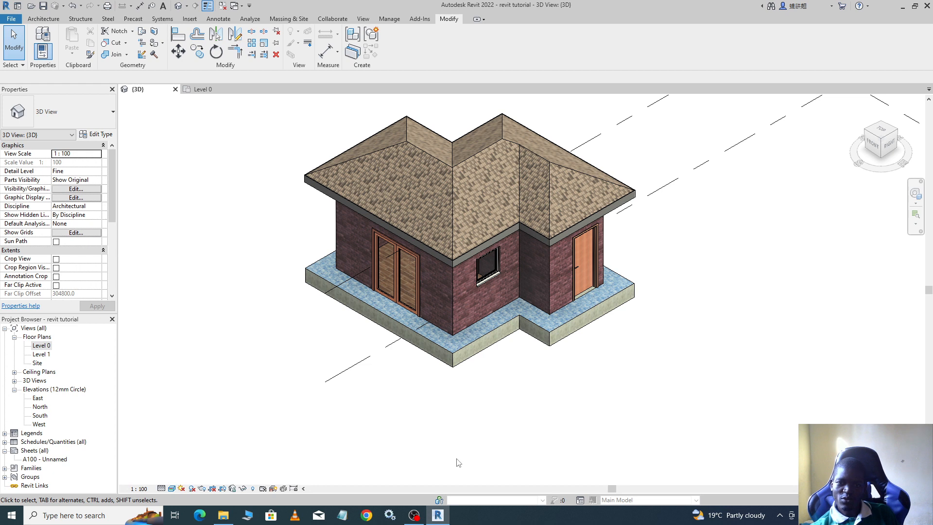
mouse_move(325, 321)
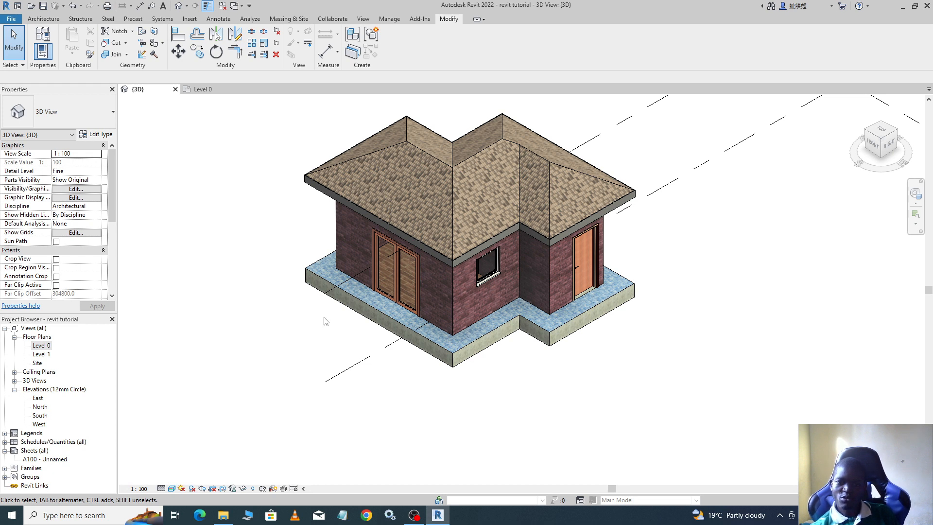
Start a Model In-Place component and open the category discipline Filter list
left_click(392, 274)
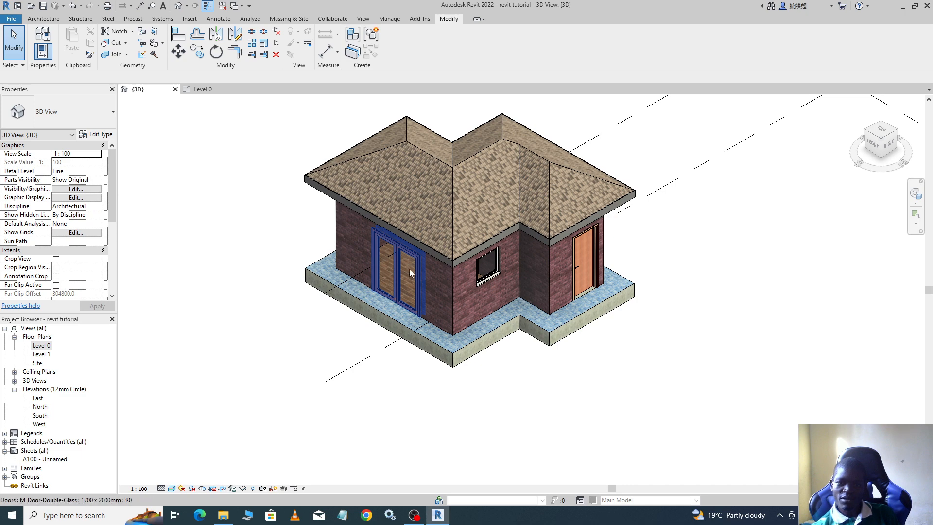
left_click(392, 316)
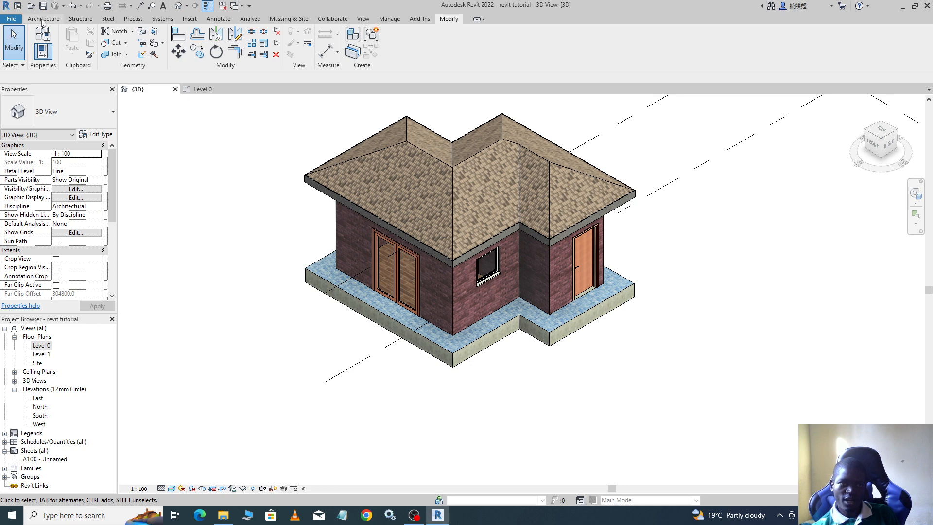
left_click(43, 19)
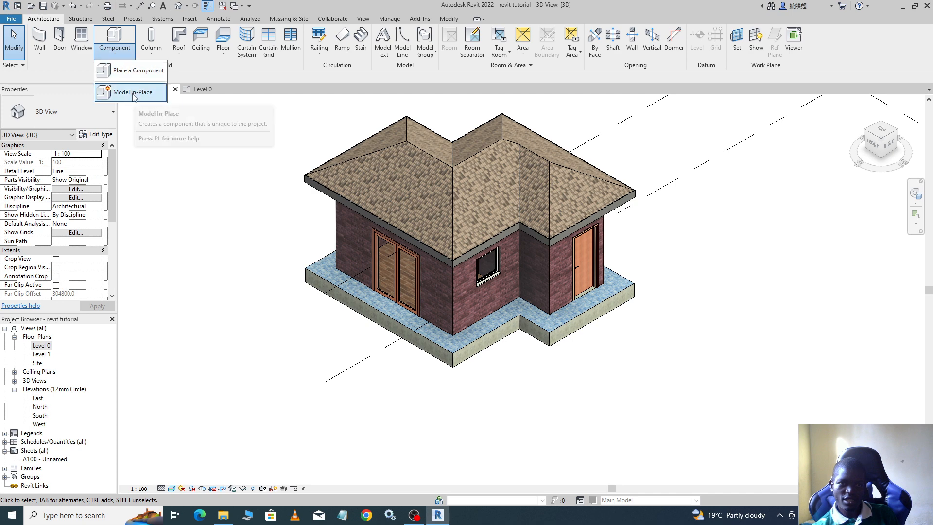
mouse_move(130, 92)
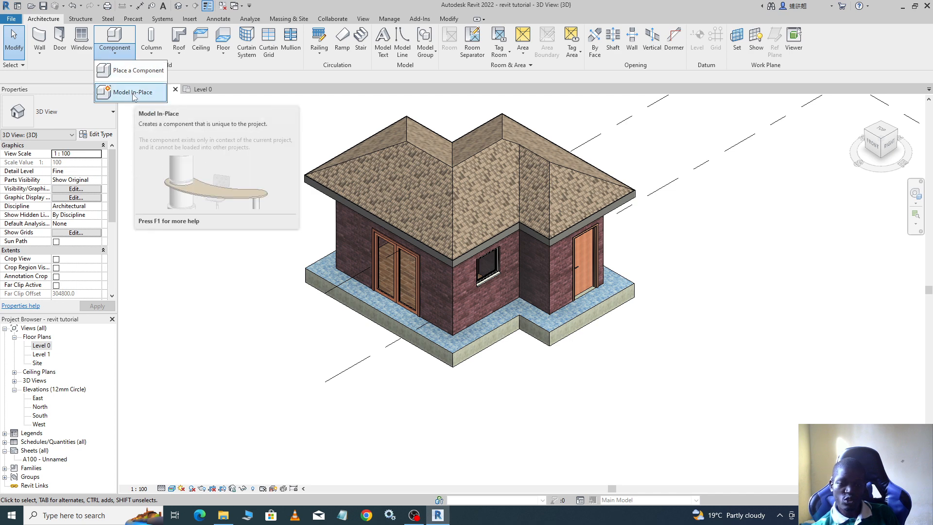
left_click(127, 92)
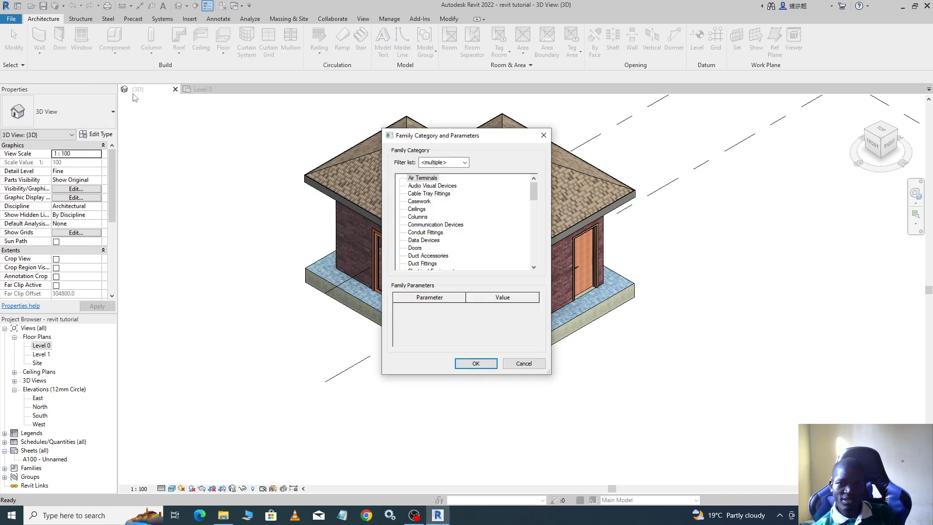
mouse_move(431, 233)
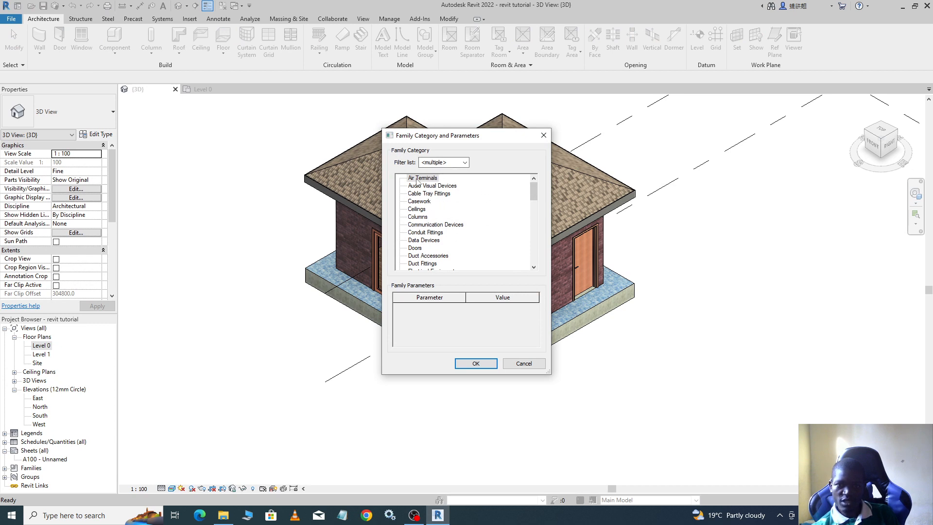
mouse_move(454, 240)
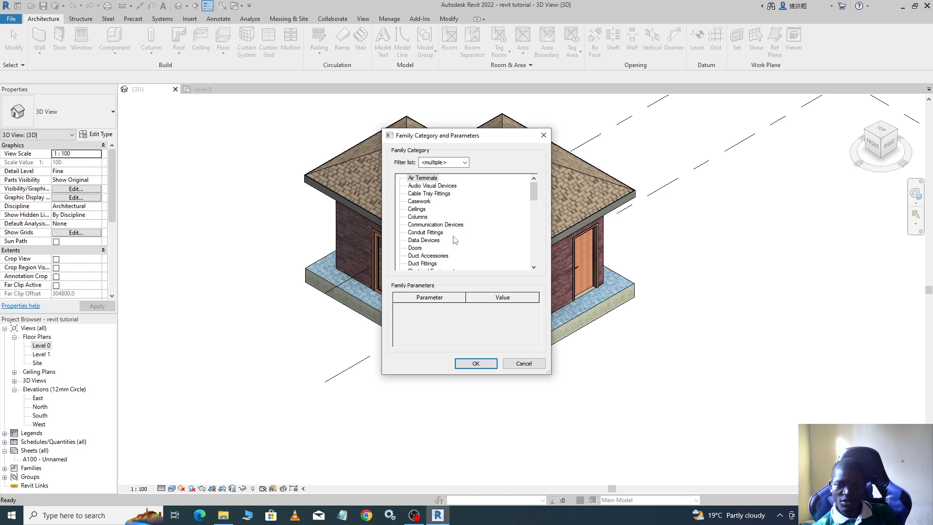
scroll("down", 3)
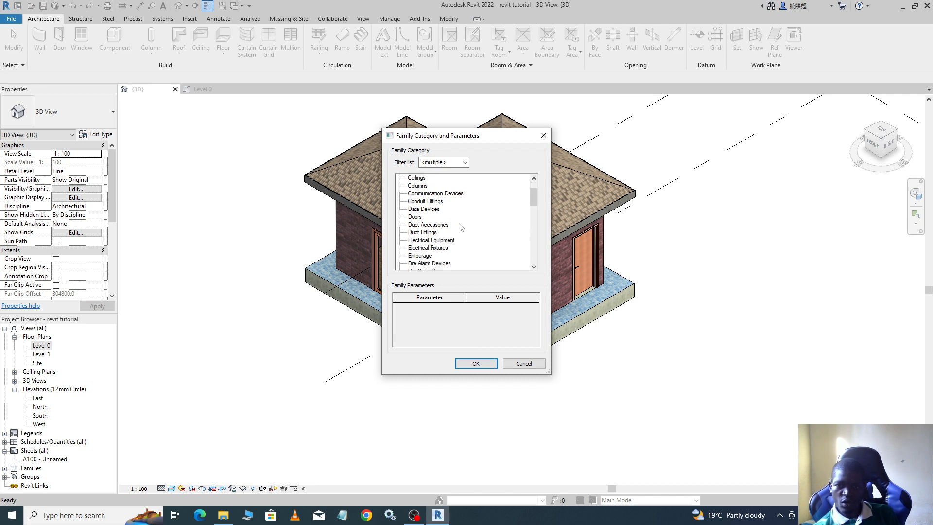
scroll("down", 3)
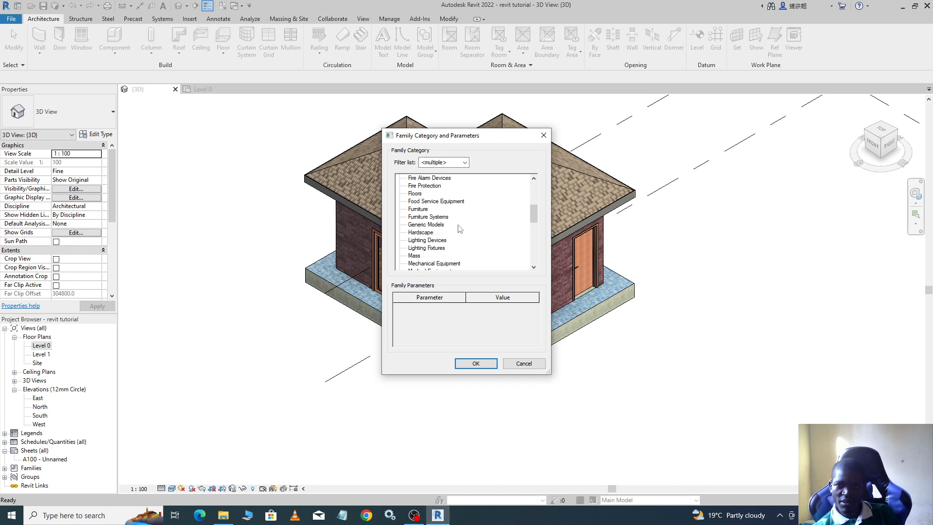
left_click(466, 162)
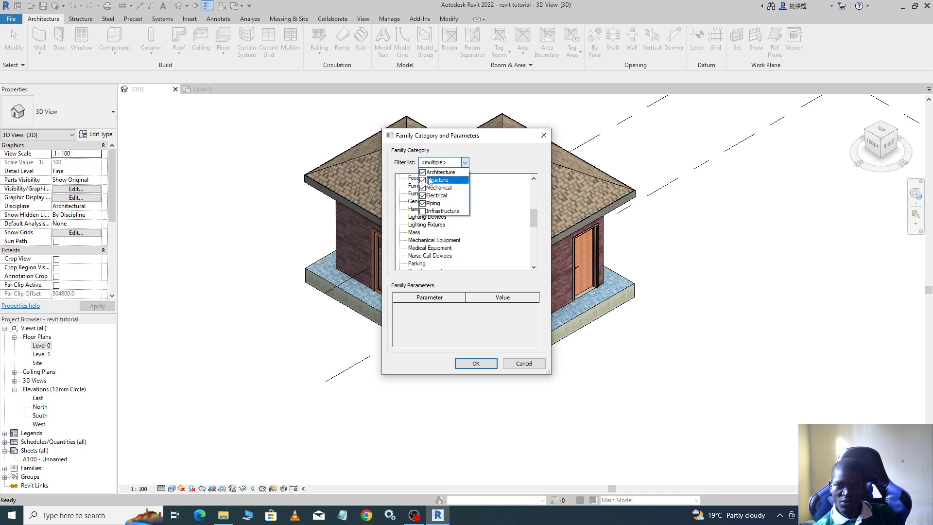
mouse_move(440, 172)
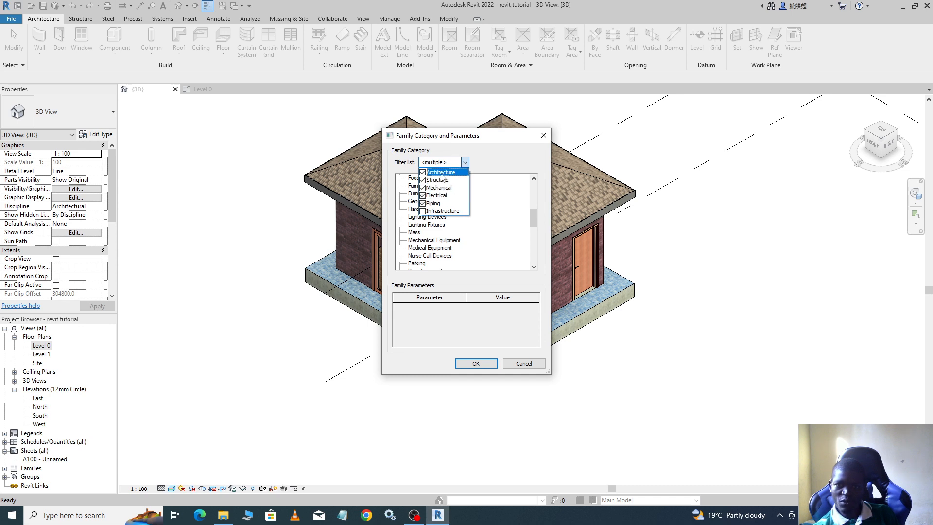
Toggle the Structure, Mechanical and Architecture filters, ending with all disciplines shown
left_click(436, 180)
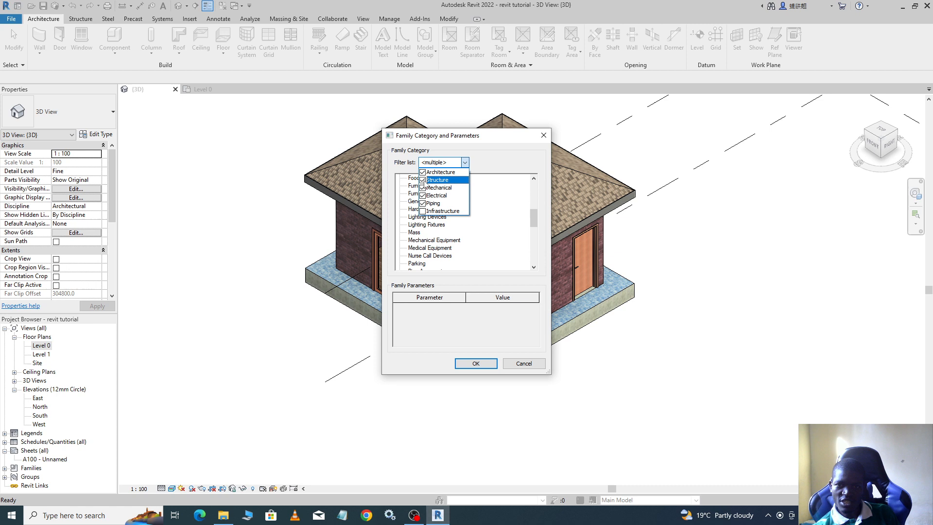
left_click(437, 187)
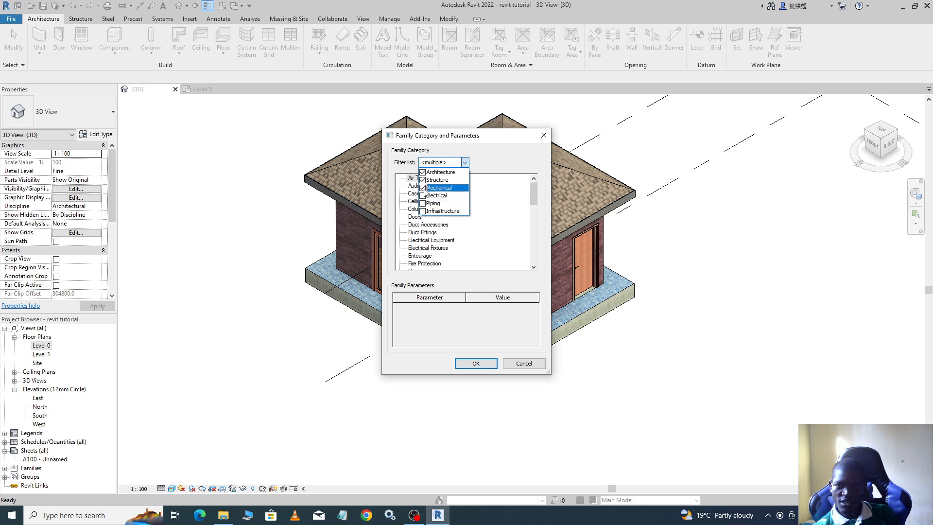
left_click(440, 172)
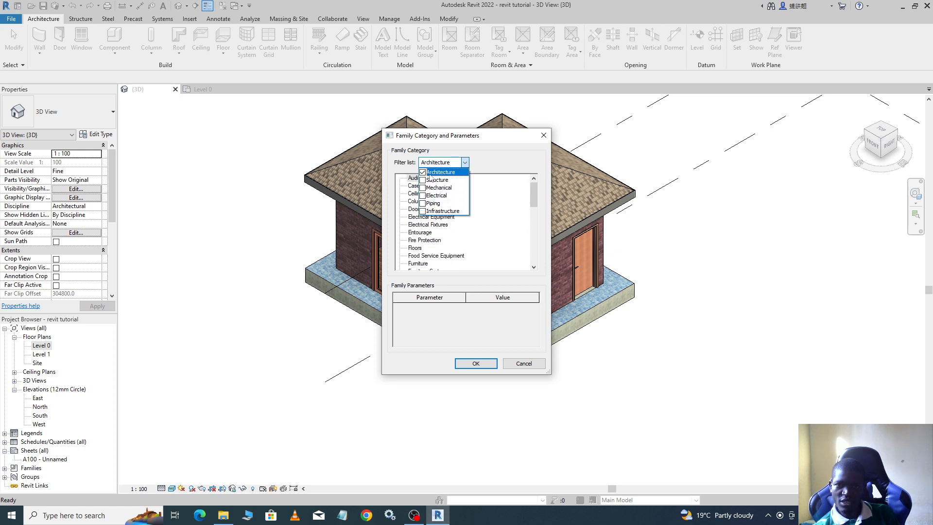
mouse_move(437, 179)
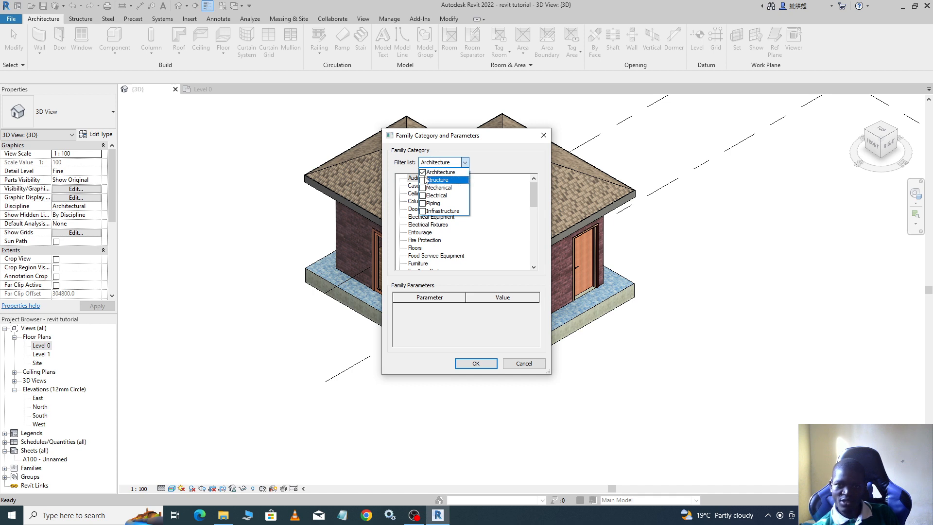
left_click(422, 196)
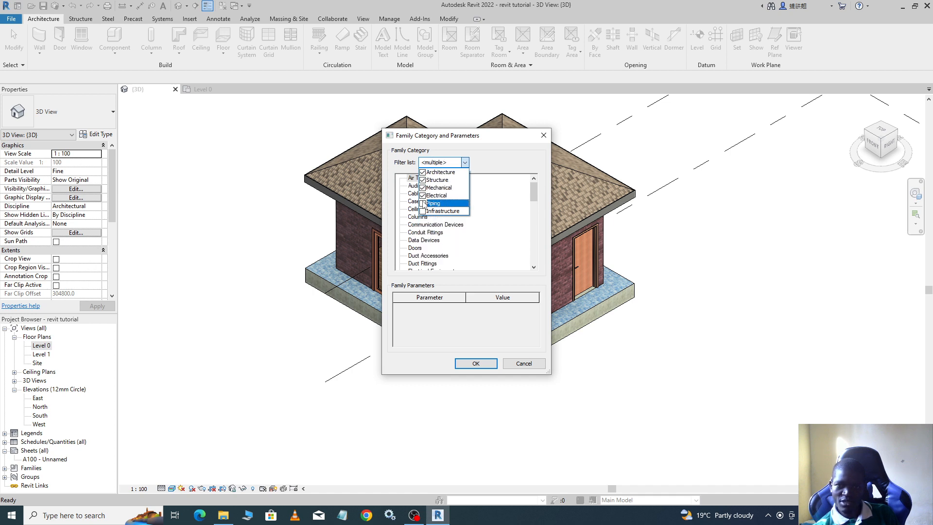
left_click(443, 162)
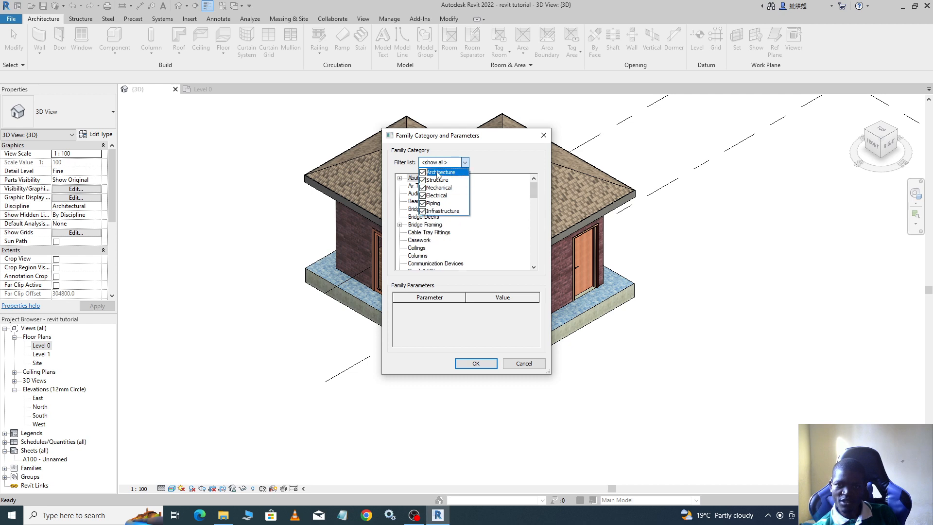
mouse_move(482, 166)
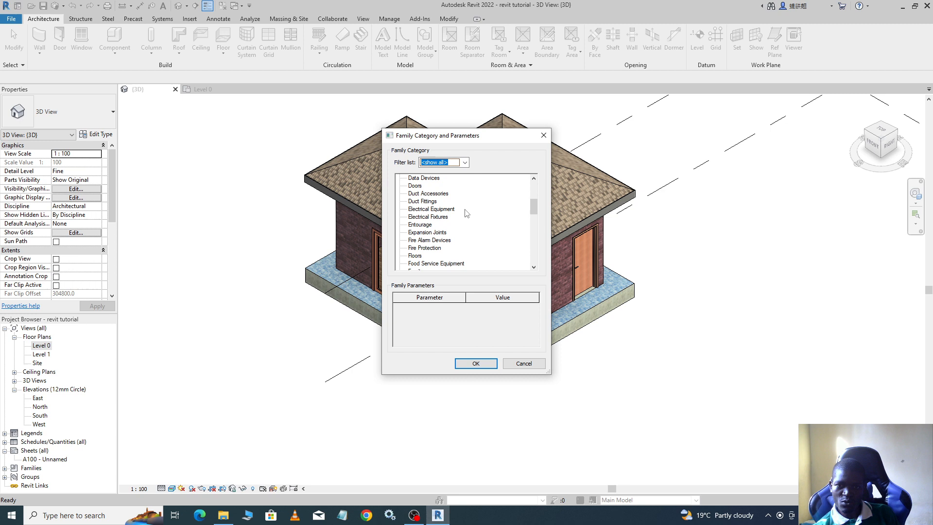
Choose Stairs as the in-place model's family category and confirm it
scroll("down", 3)
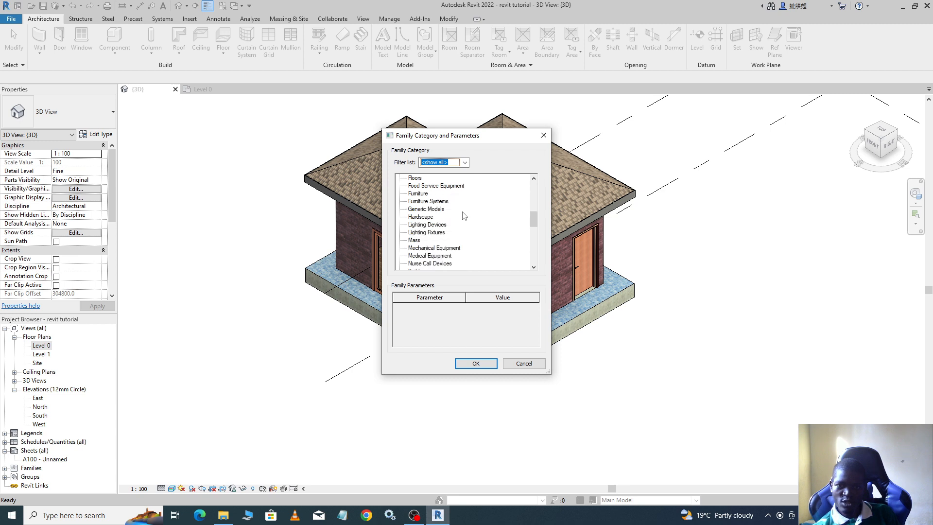
scroll("down", 3)
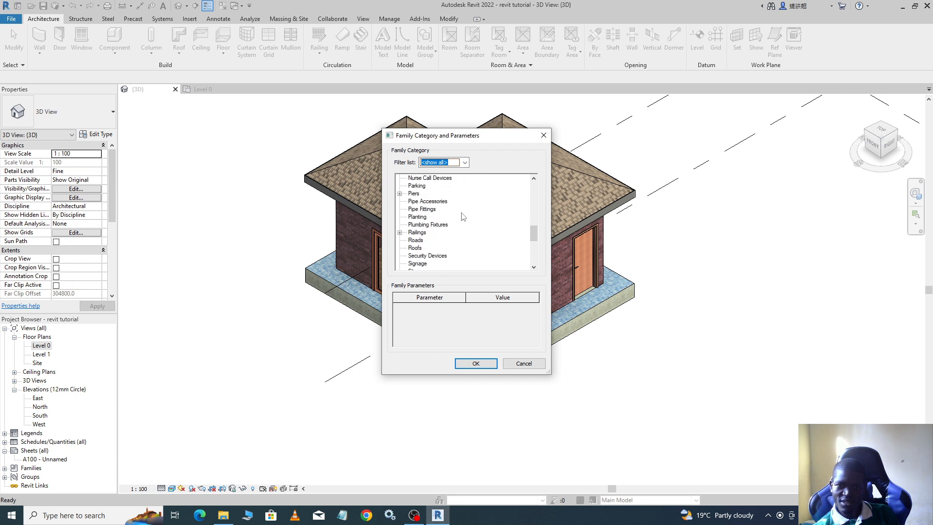
scroll("down", 3)
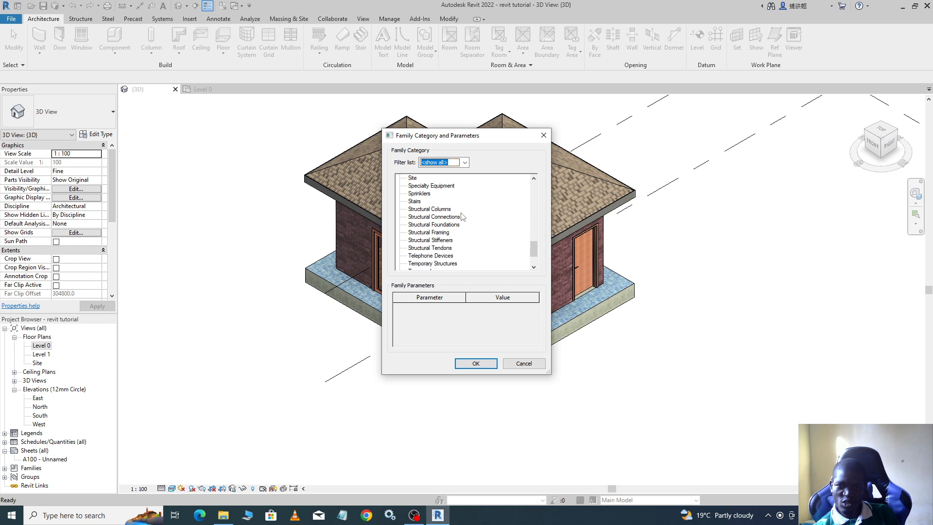
scroll("up", 3)
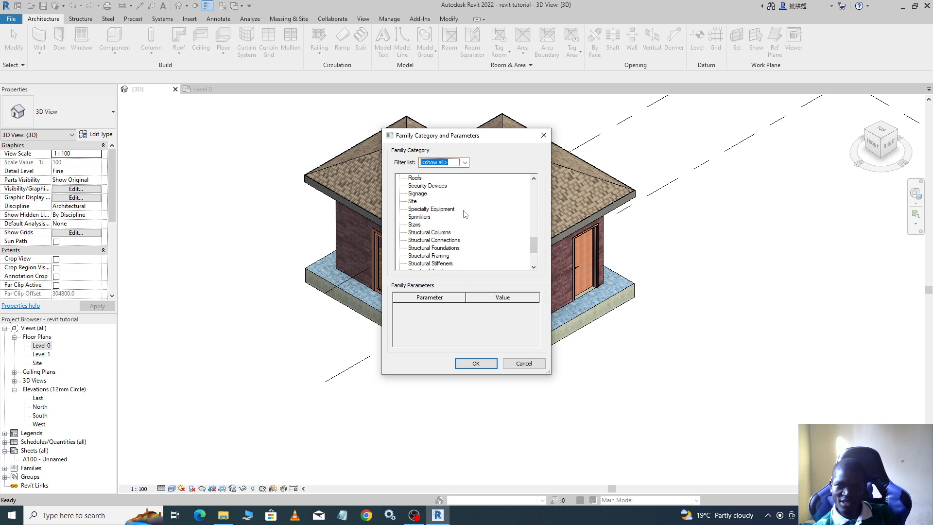
left_click(414, 225)
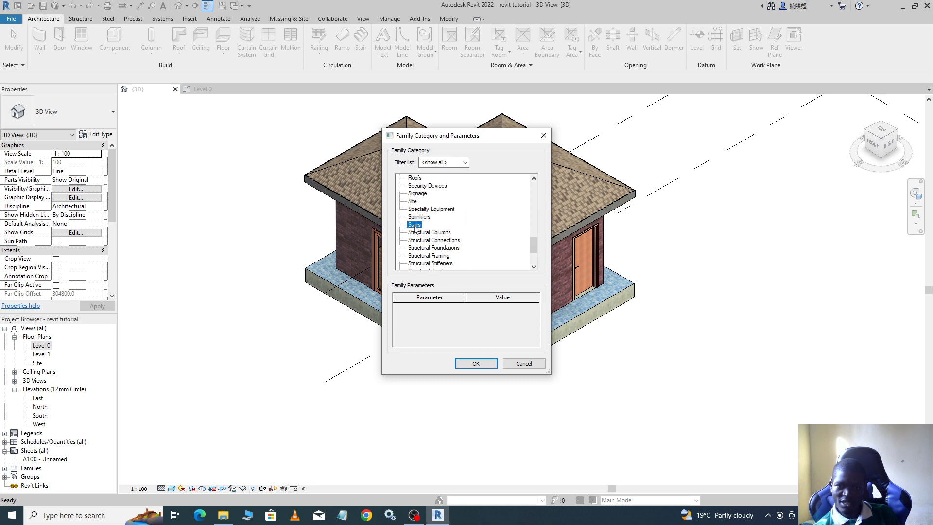
left_click(475, 363)
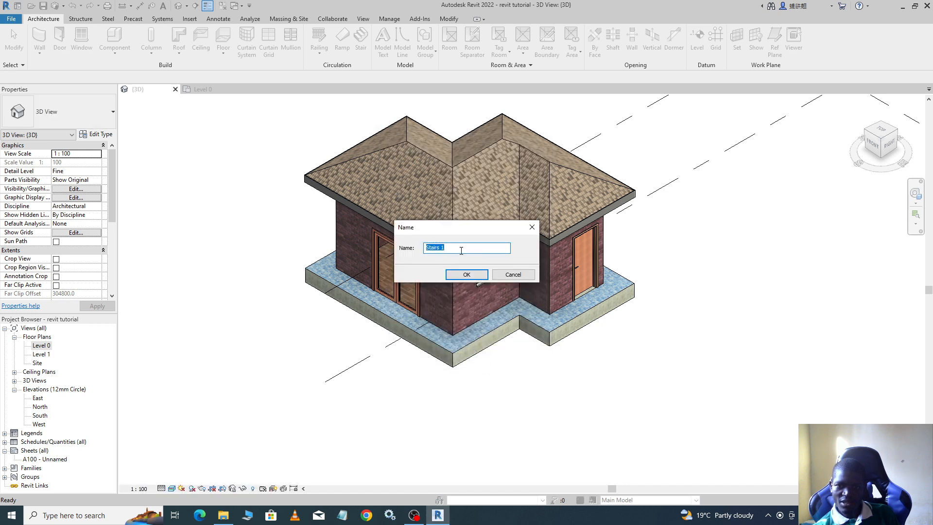
mouse_move(420, 255)
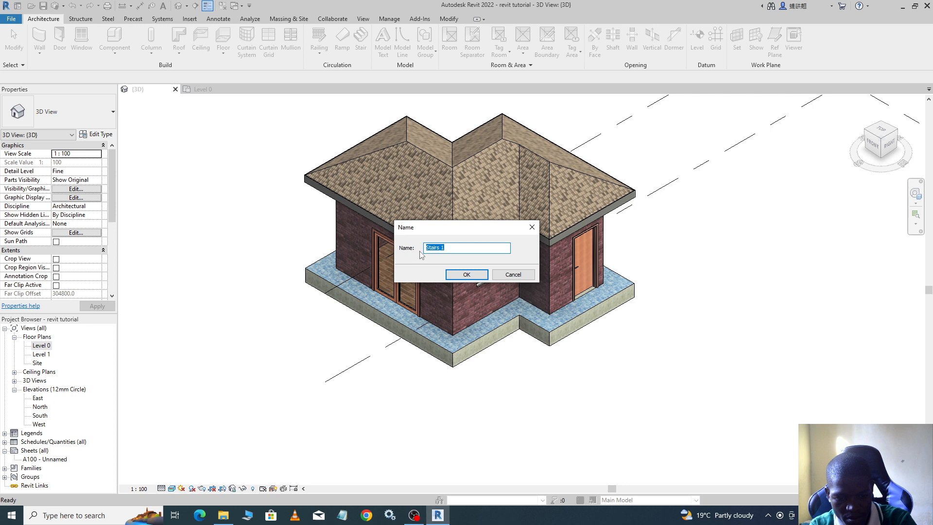
Enter the name 'ramp 1' for the in-place model and confirm
type("ramp")
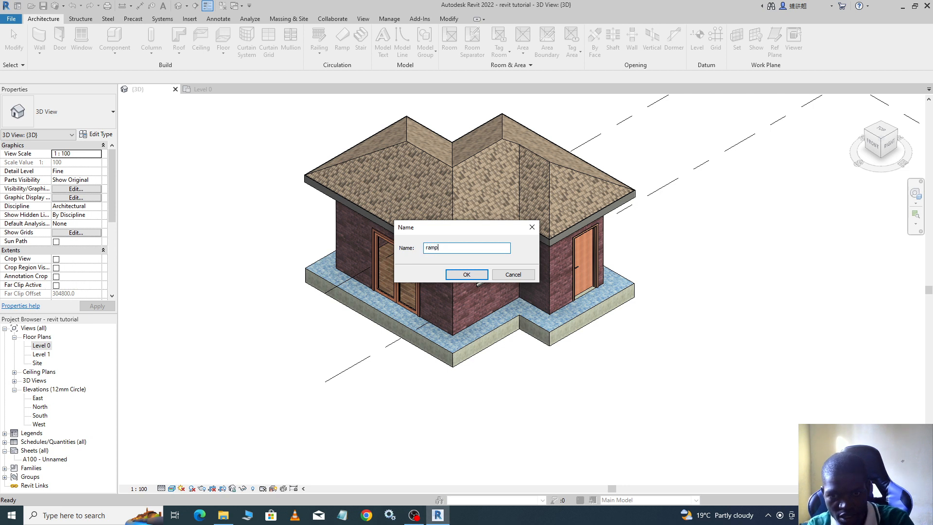
type("1")
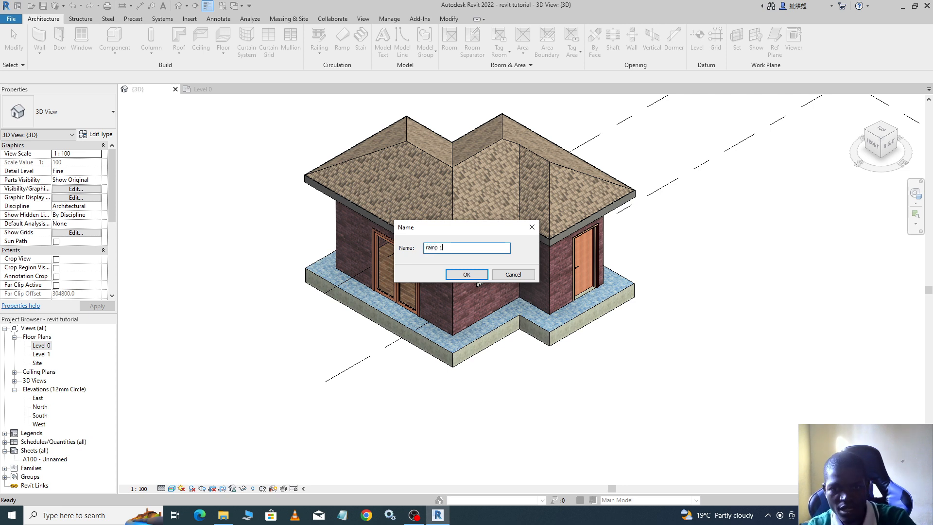
left_click(467, 274)
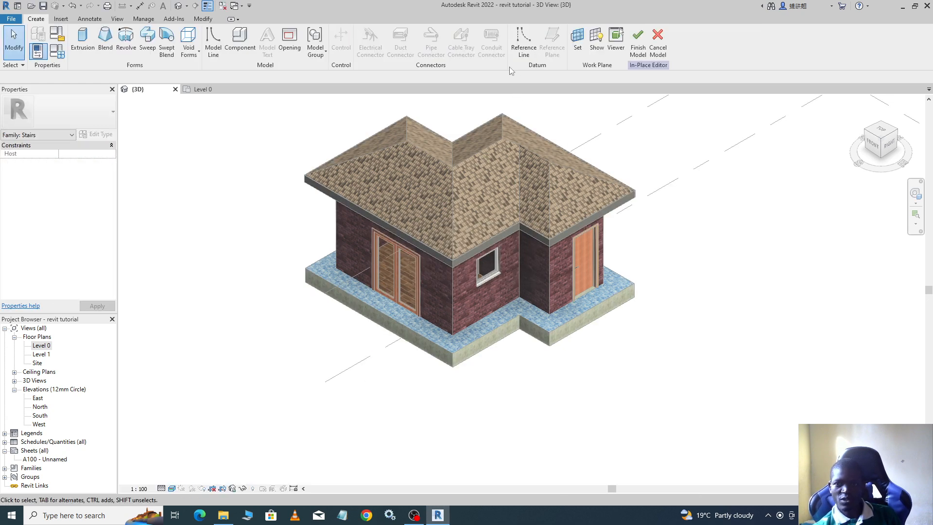
mouse_move(577, 37)
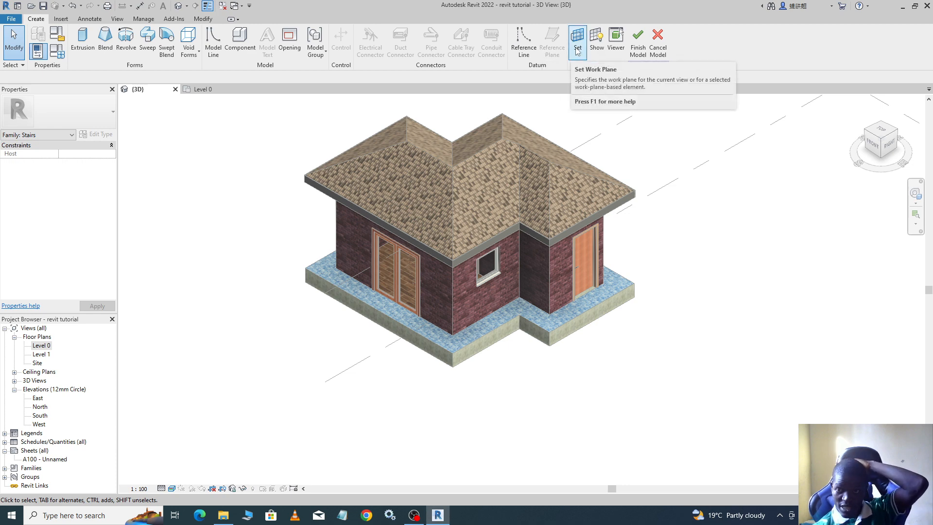
mouse_move(577, 40)
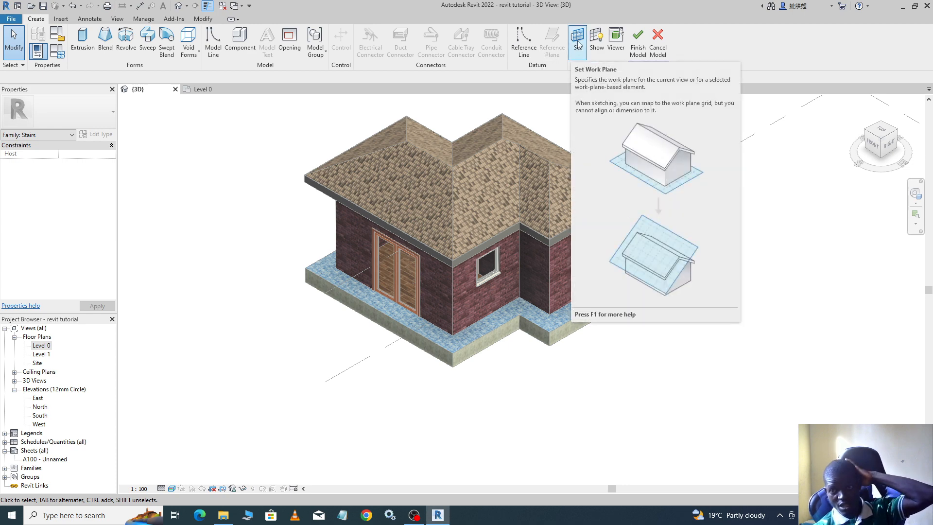
Set the work plane using the Pick a plane option to select a model face
left_click(577, 38)
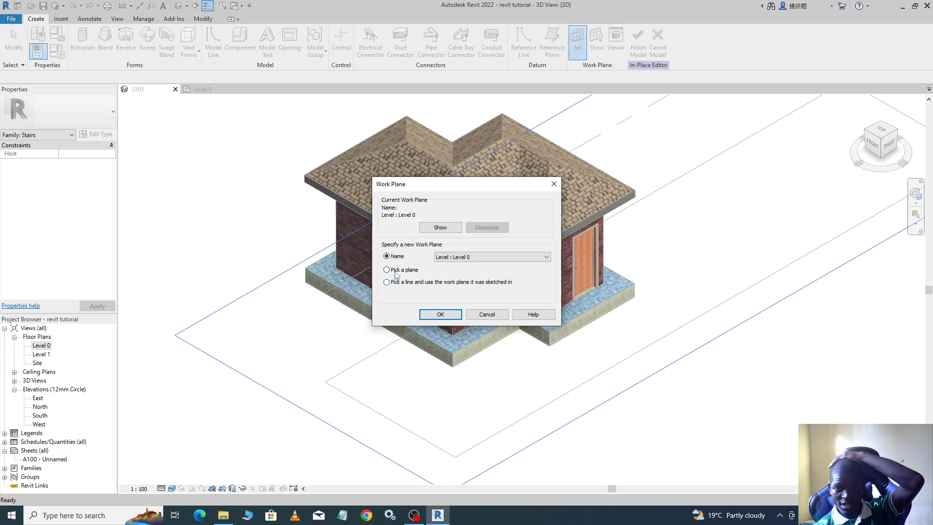
left_click(387, 269)
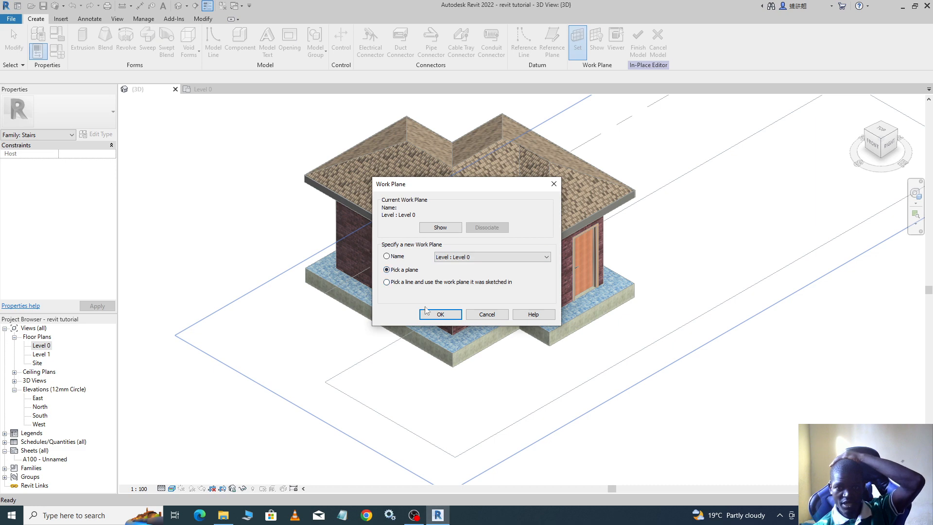
left_click(440, 314)
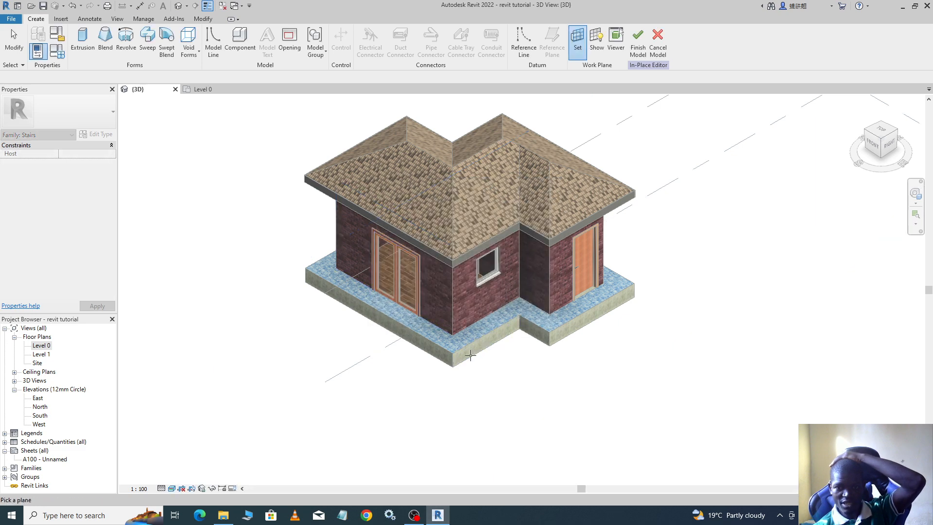
scroll("up", 3)
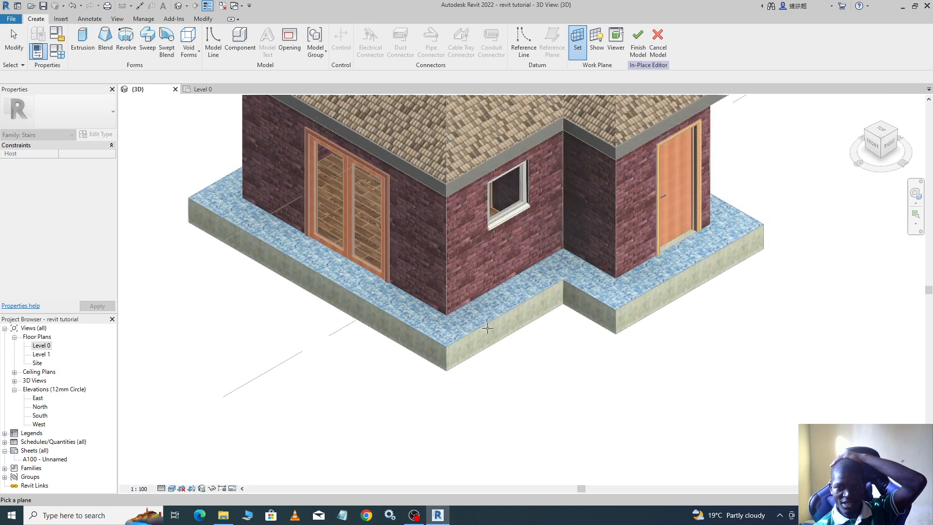
mouse_move(487, 327)
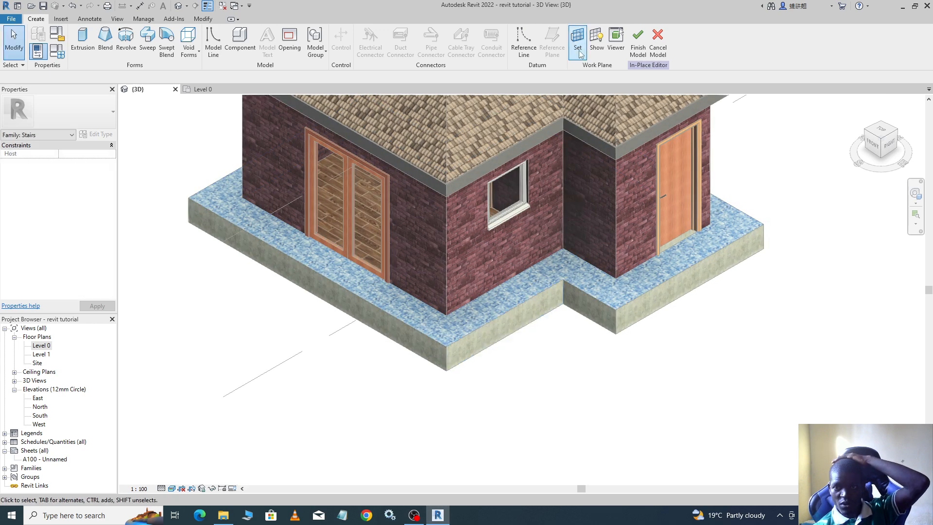
Review the current work plane, then pick the verandah floor face again
left_click(576, 36)
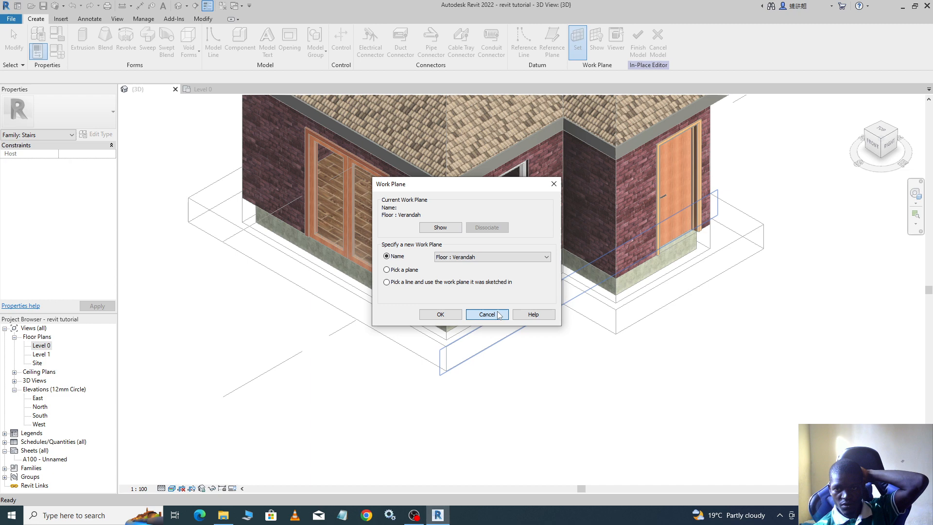
left_click(485, 314)
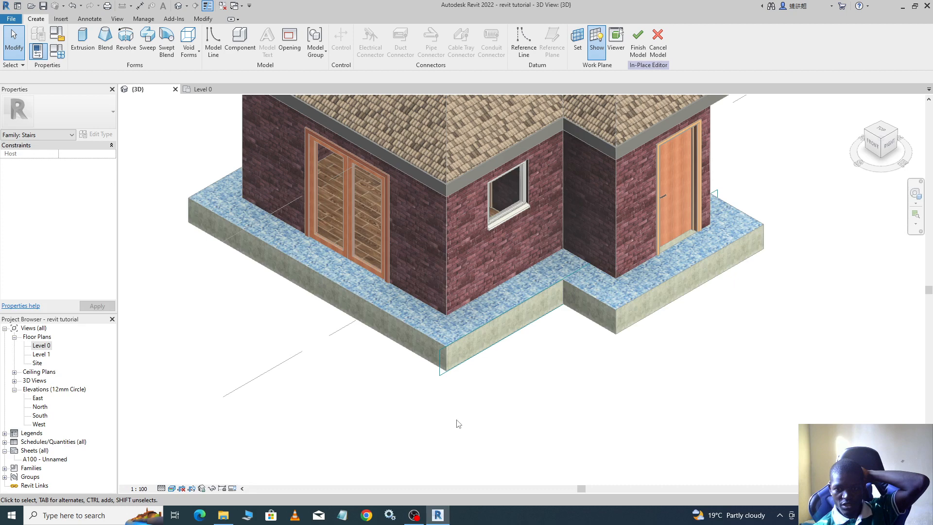
mouse_move(451, 360)
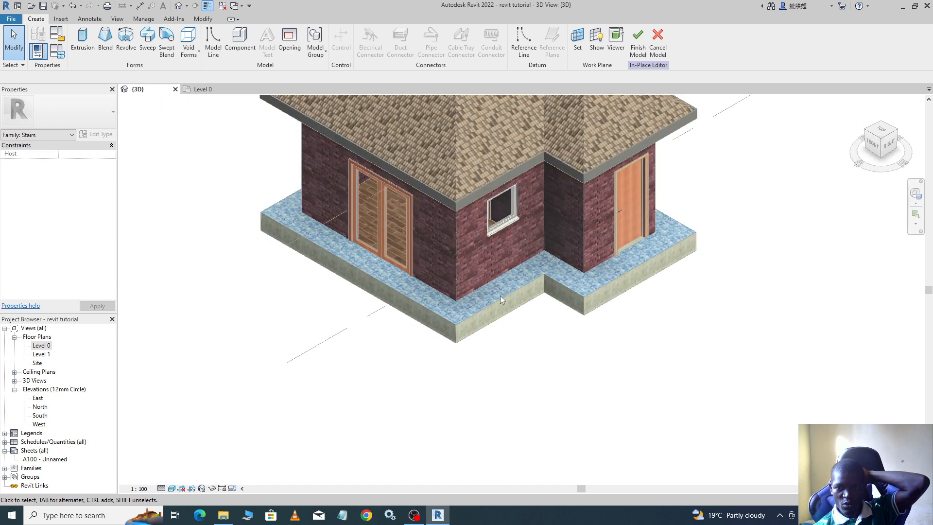
left_click(576, 39)
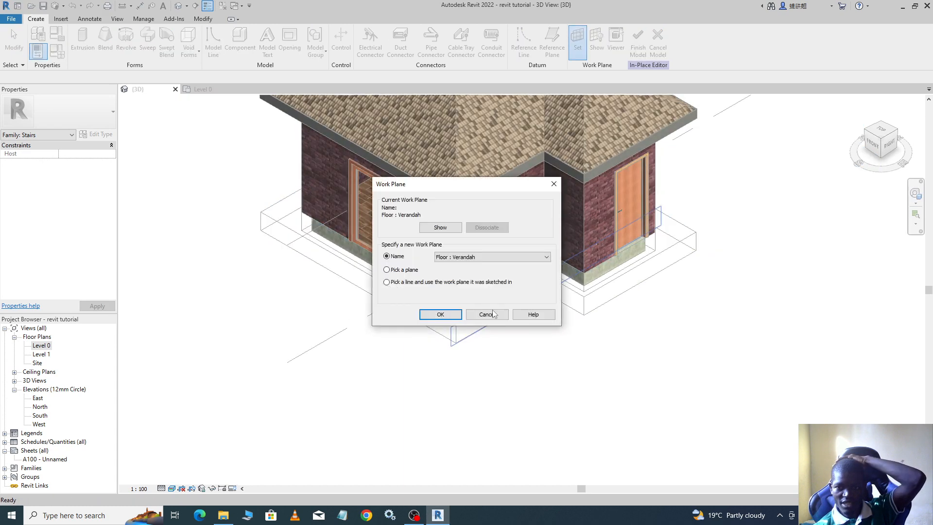
left_click(386, 270)
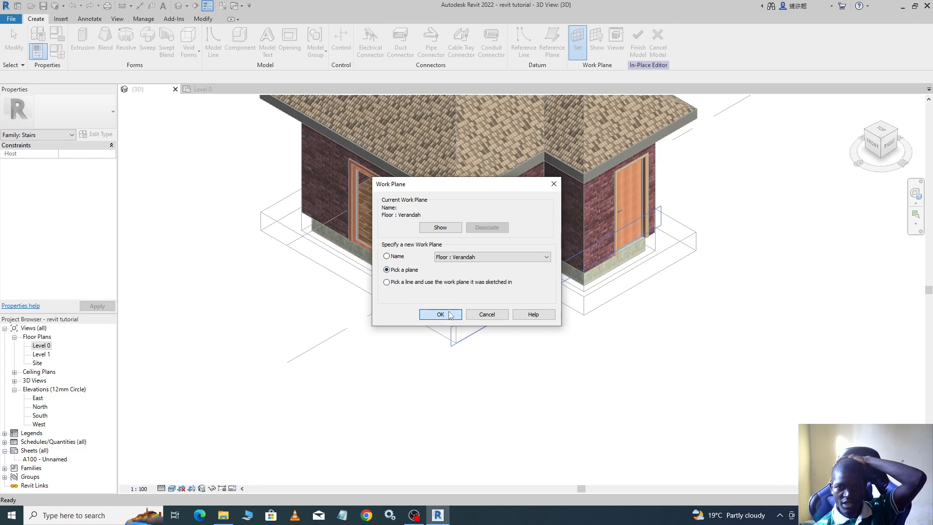
left_click(439, 315)
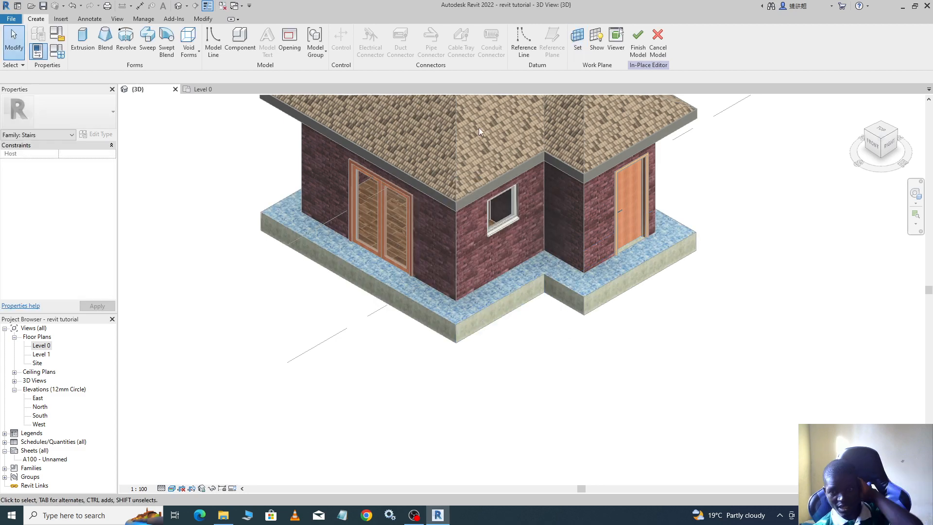
mouse_move(799, 98)
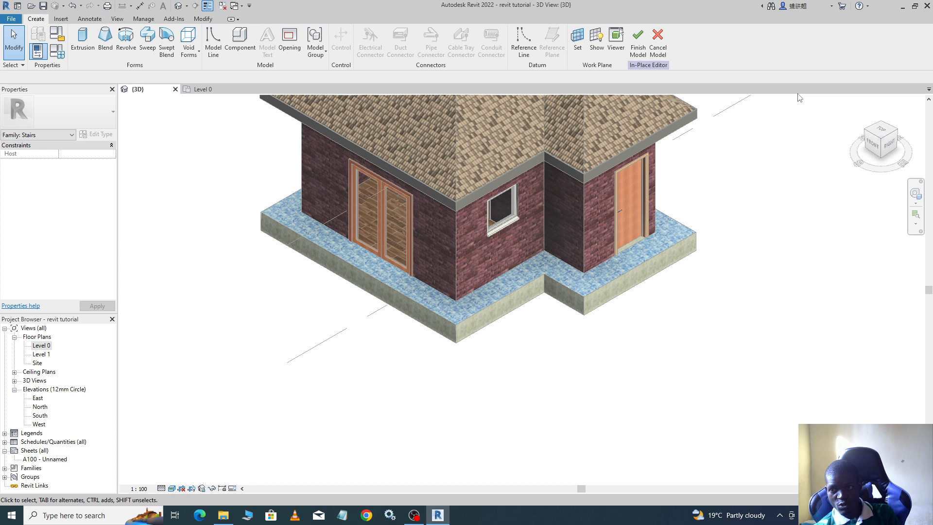
mouse_move(890, 145)
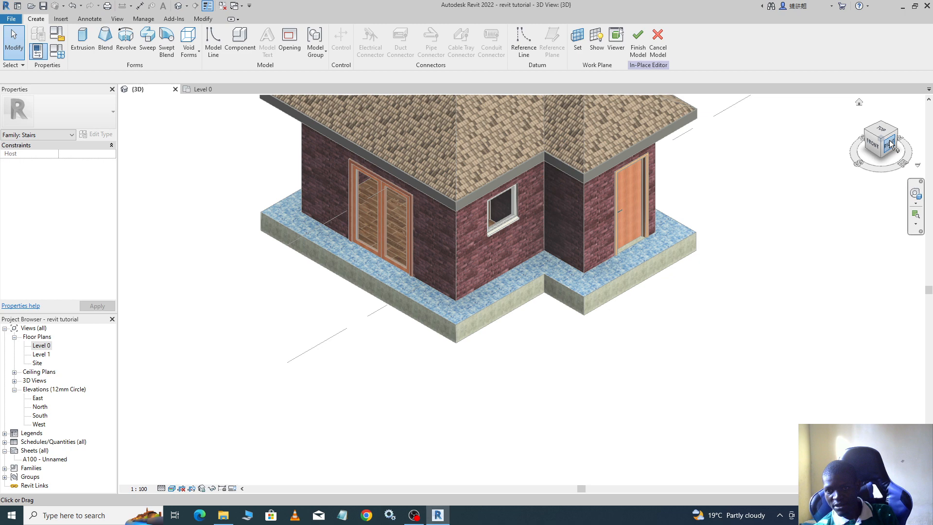
Switch the 3D view to the ViewCube's RIGHT face
left_click(890, 144)
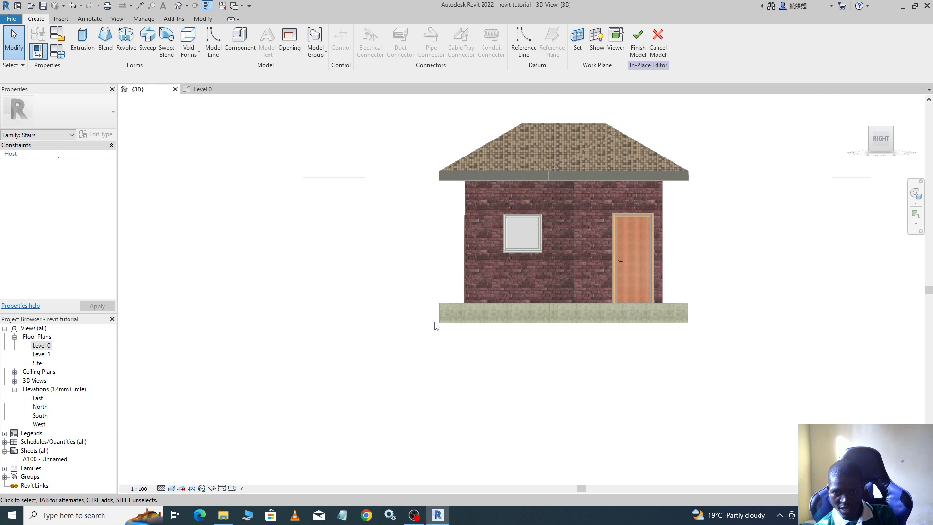
mouse_move(500, 101)
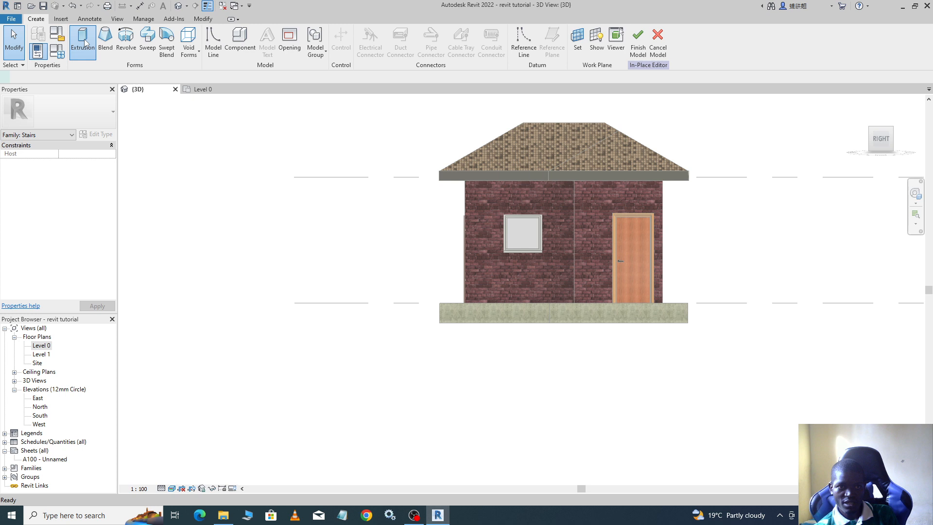
Sketch a triangular wedge profile against the verandah edge as a 250 mm extrusion
left_click(82, 36)
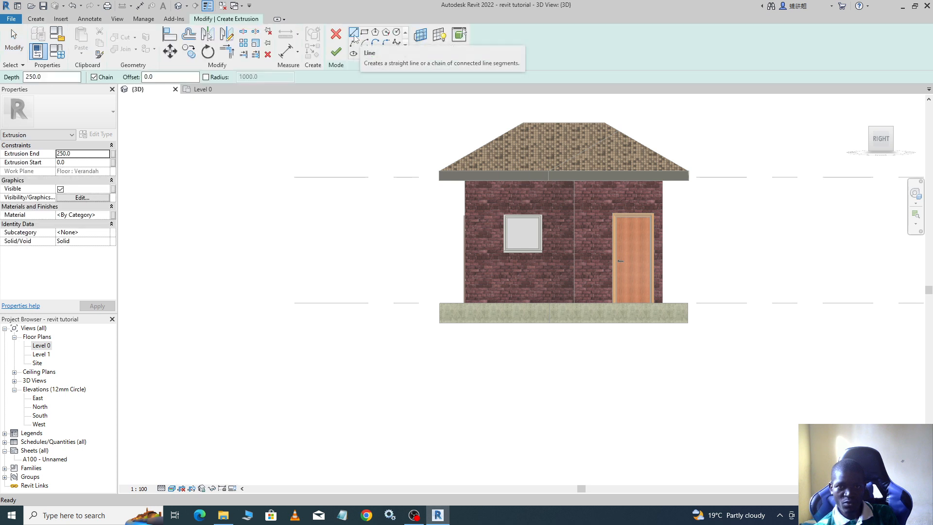
left_click(353, 32)
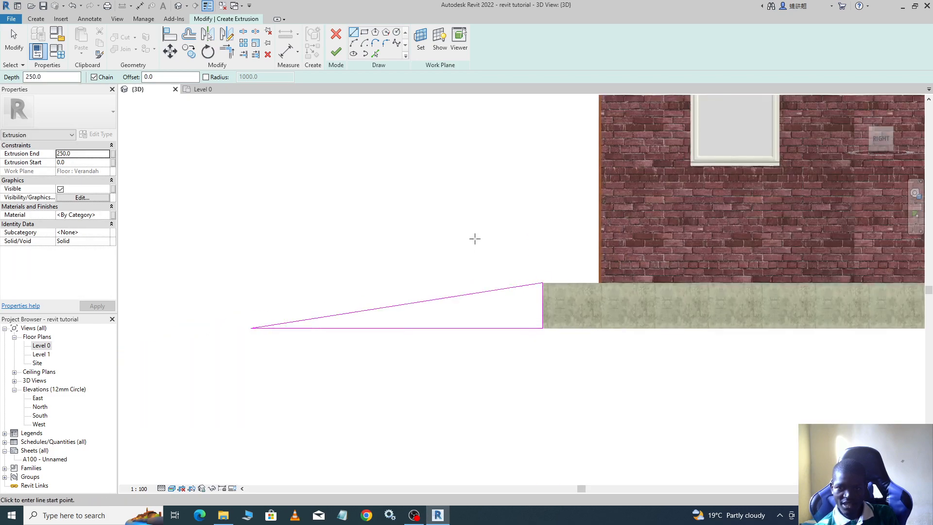
left_click(336, 53)
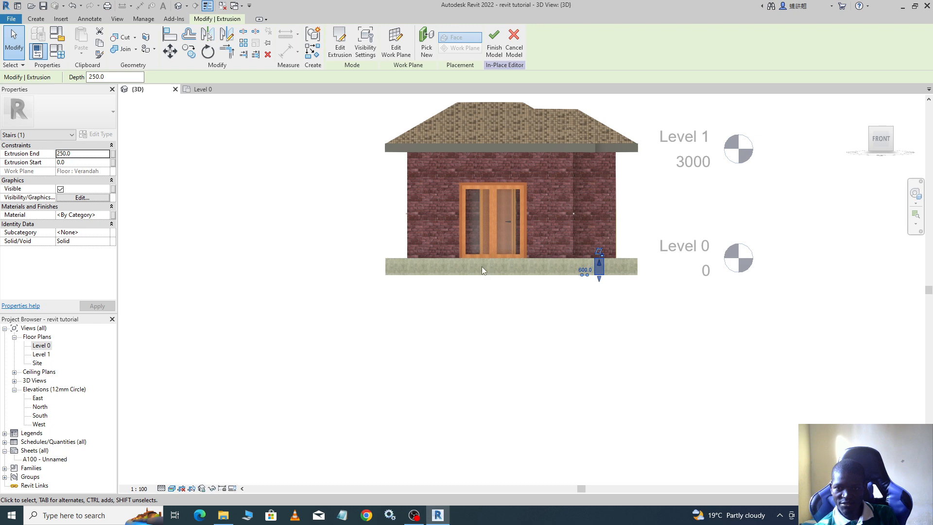
mouse_move(601, 267)
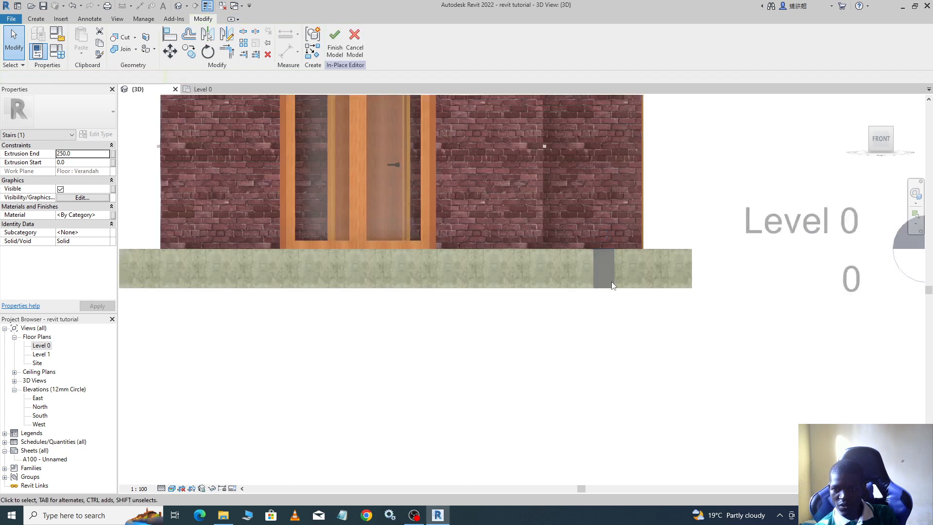
Select the ramp extrusion and set its depth to 3980
left_click(604, 268)
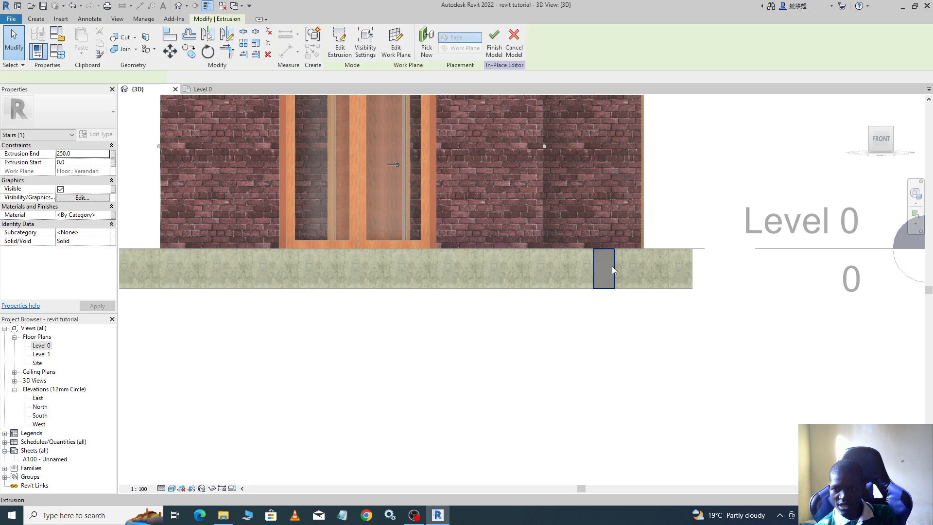
left_click(602, 268)
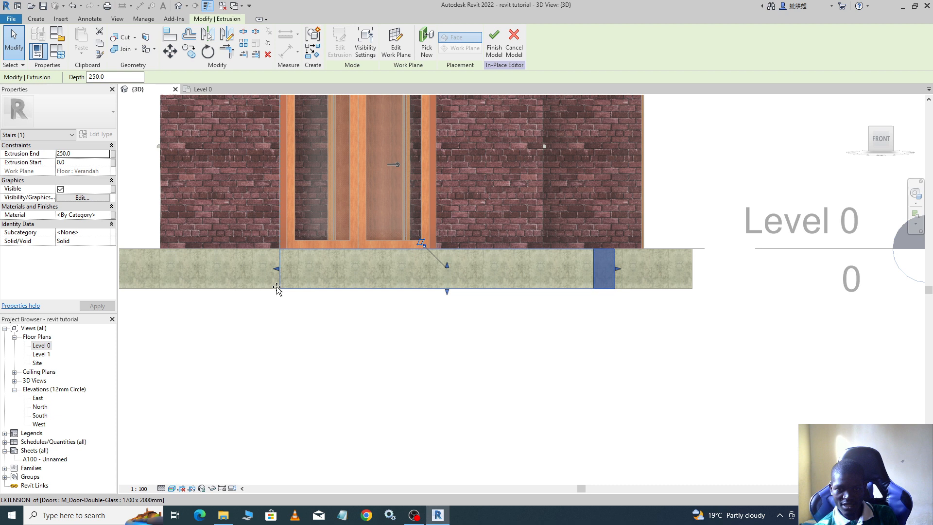
type("3980.0")
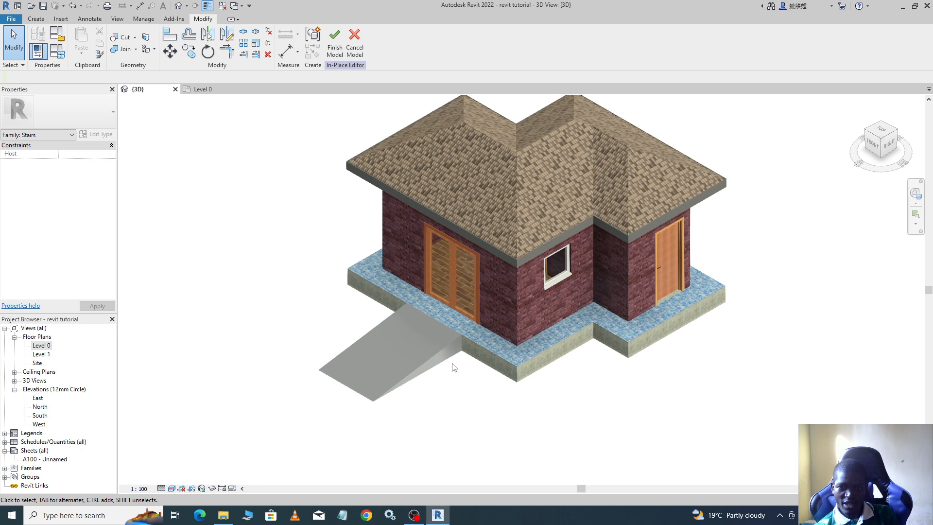
Create a Type Length parameter named 'ramp' in Family Types and accept
left_click(395, 363)
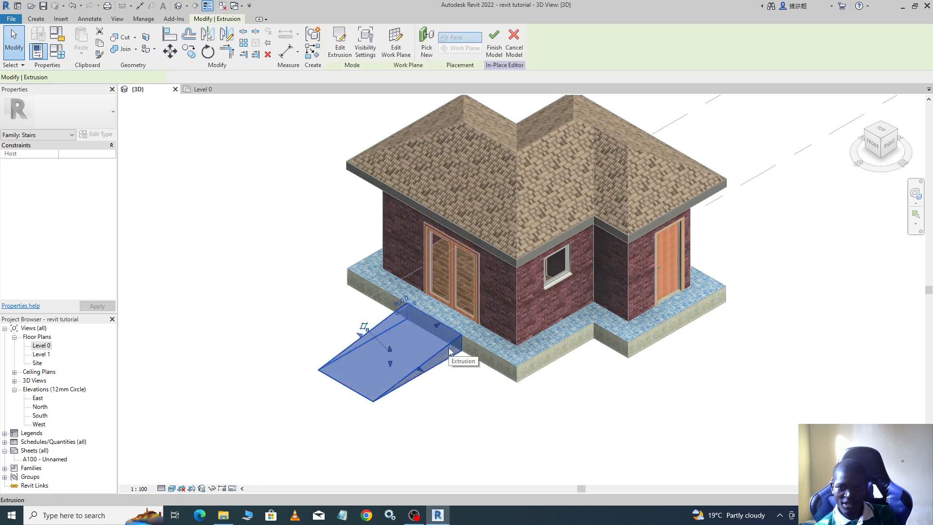
left_click(416, 345)
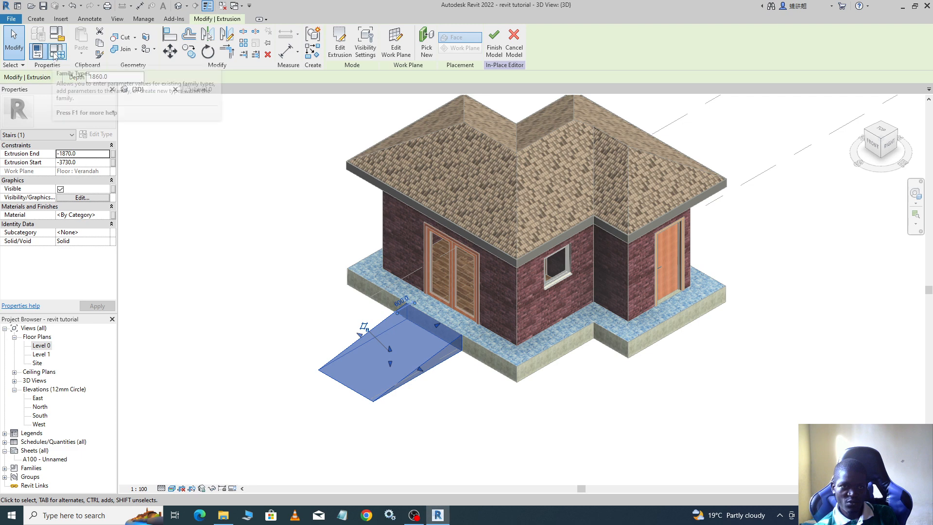
left_click(55, 36)
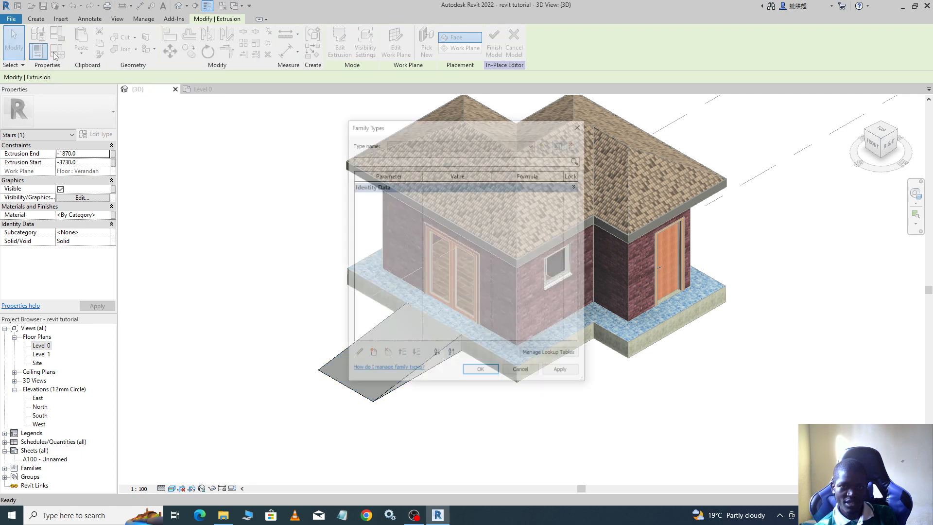
left_click(359, 351)
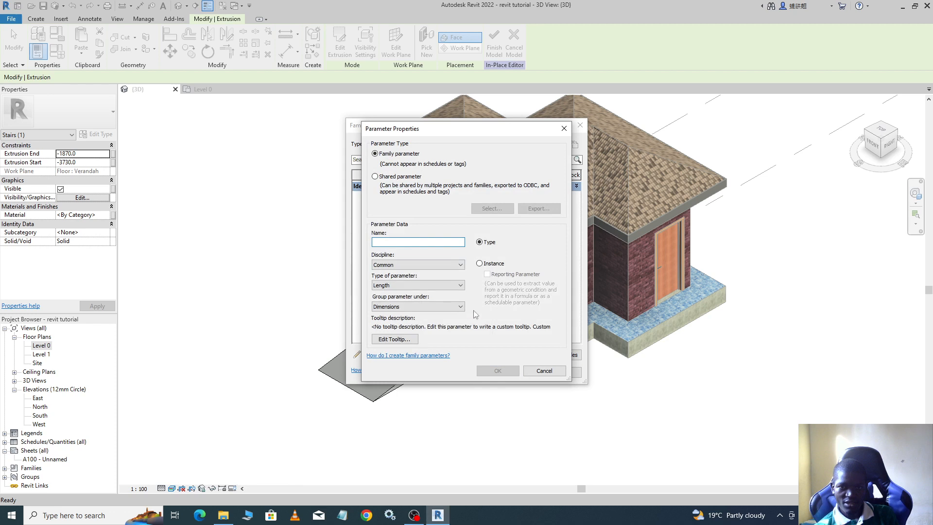
left_click(418, 241)
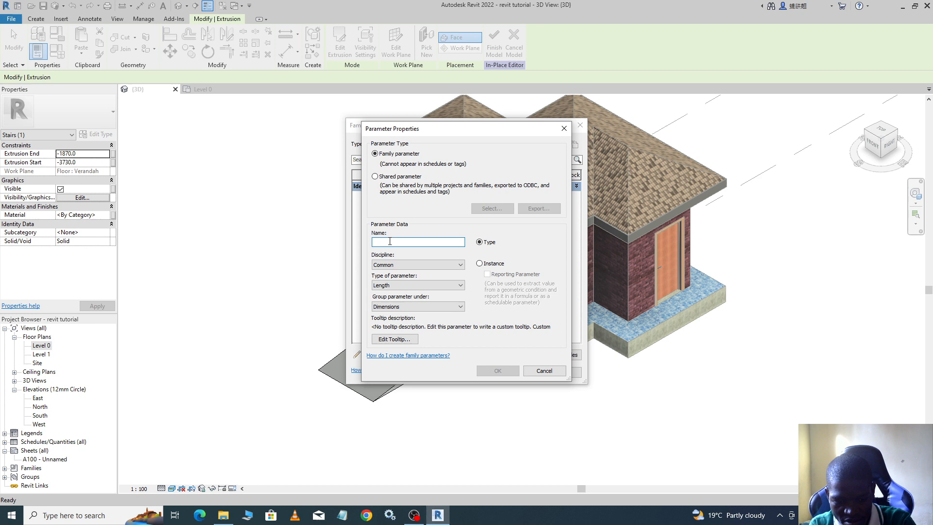
type("ramp")
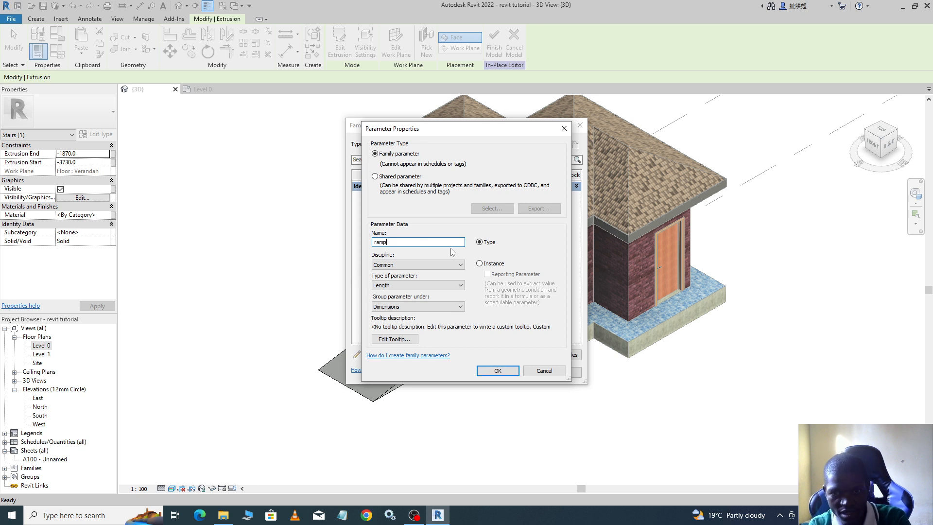
left_click(497, 370)
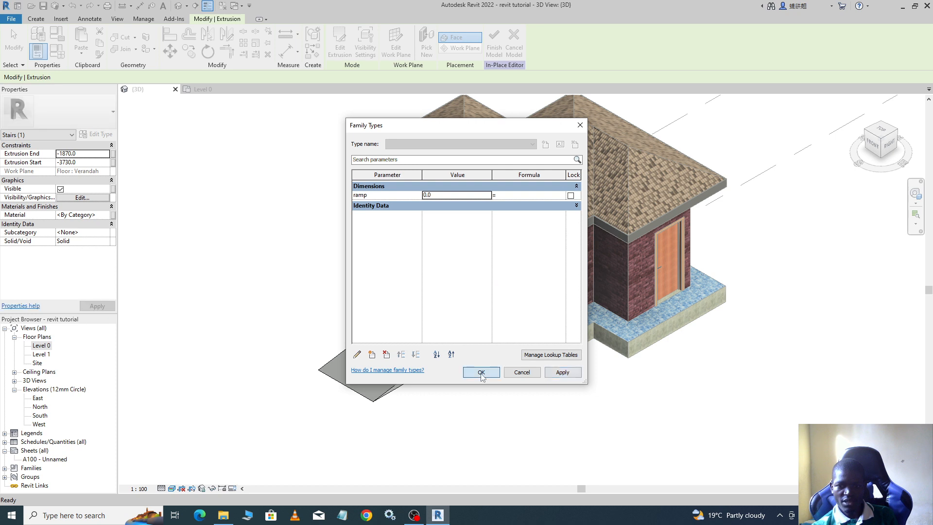
left_click(481, 372)
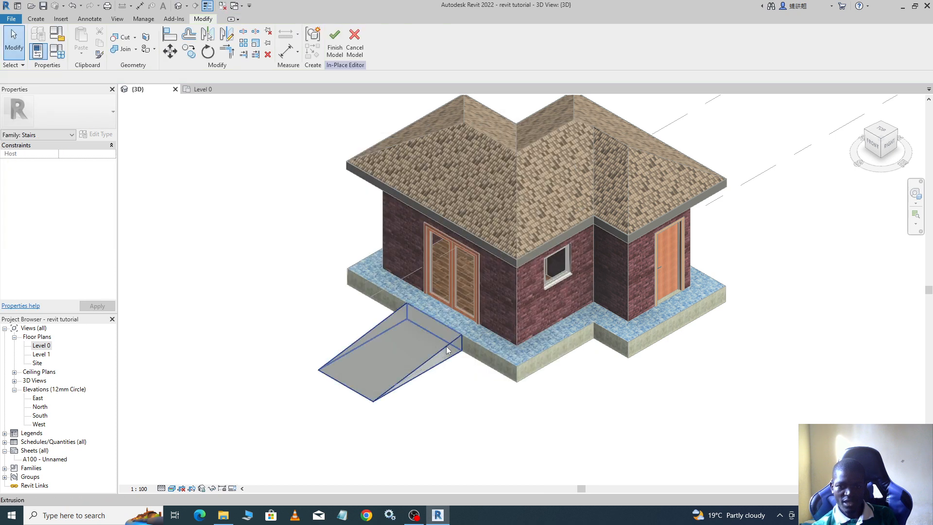
Assign the blue mosaic 'verandah finish' material to the ramp extrusion
left_click(386, 357)
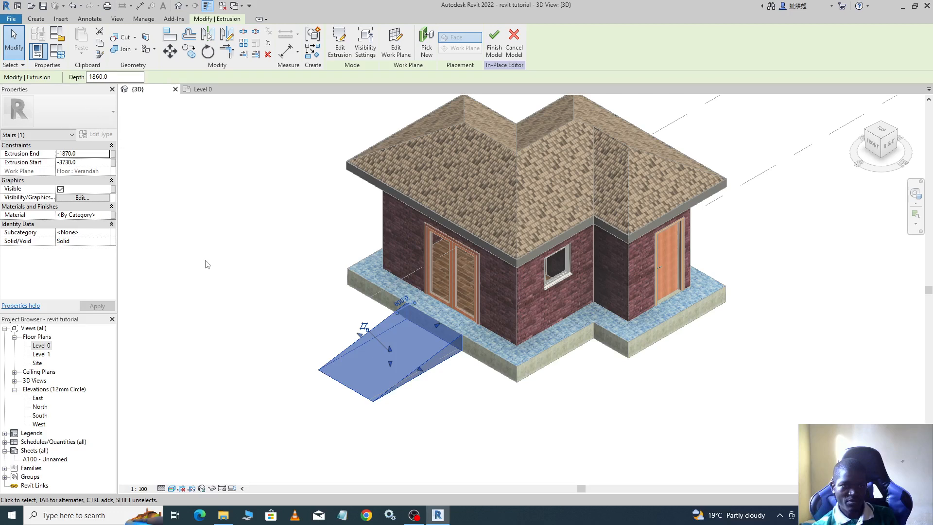
mouse_move(98, 198)
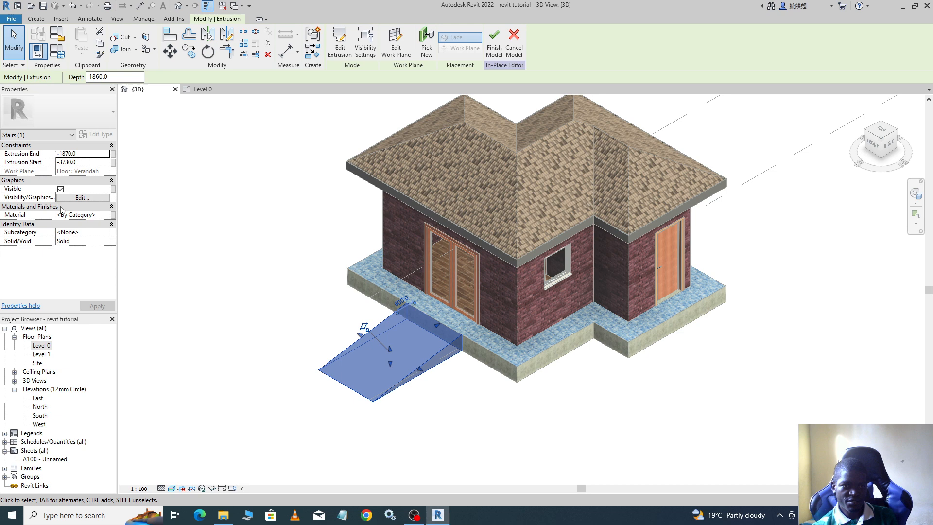
left_click(110, 217)
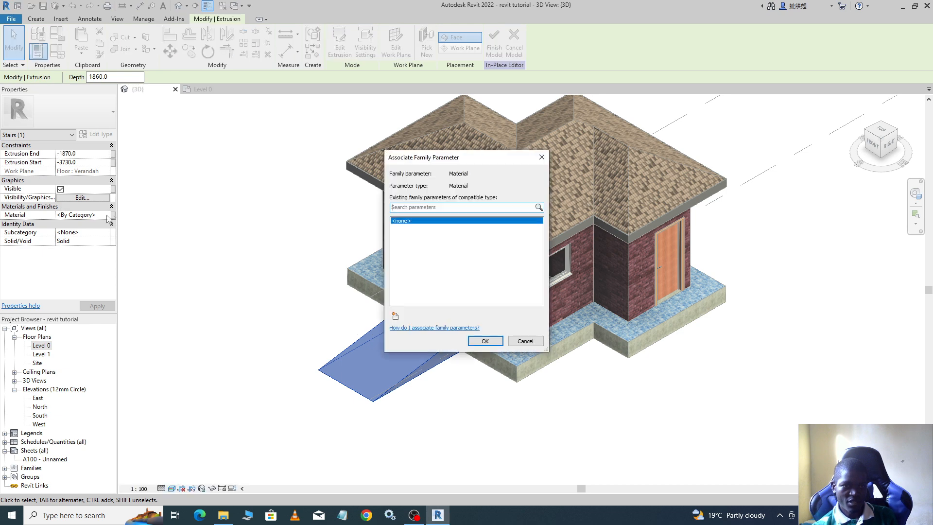
mouse_move(483, 157)
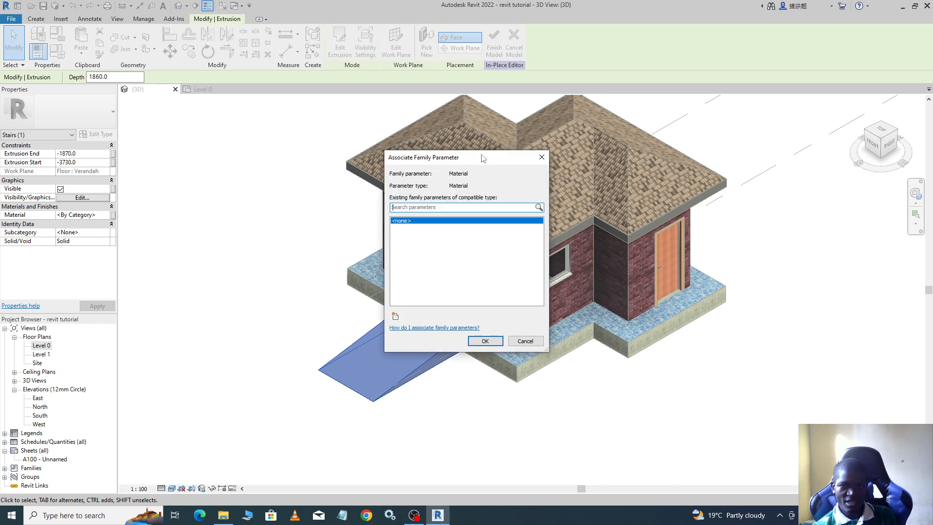
left_click(524, 341)
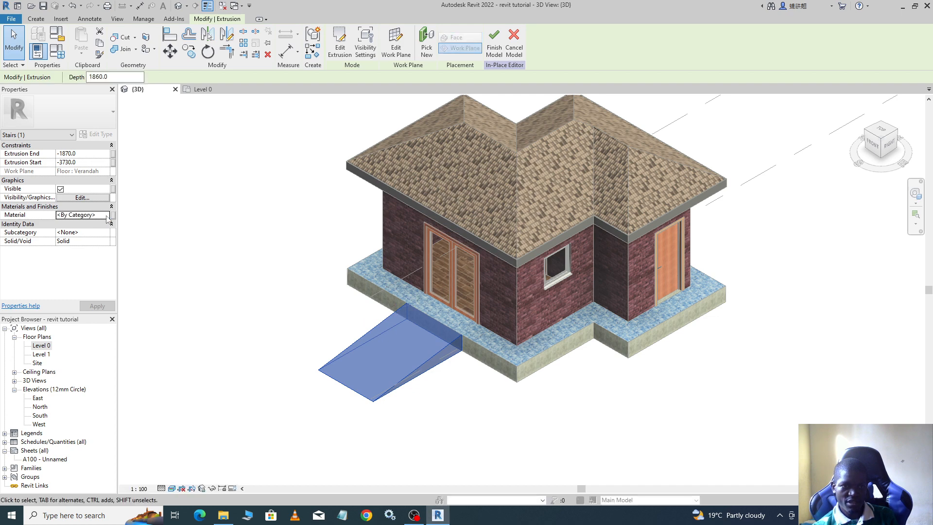
left_click(106, 214)
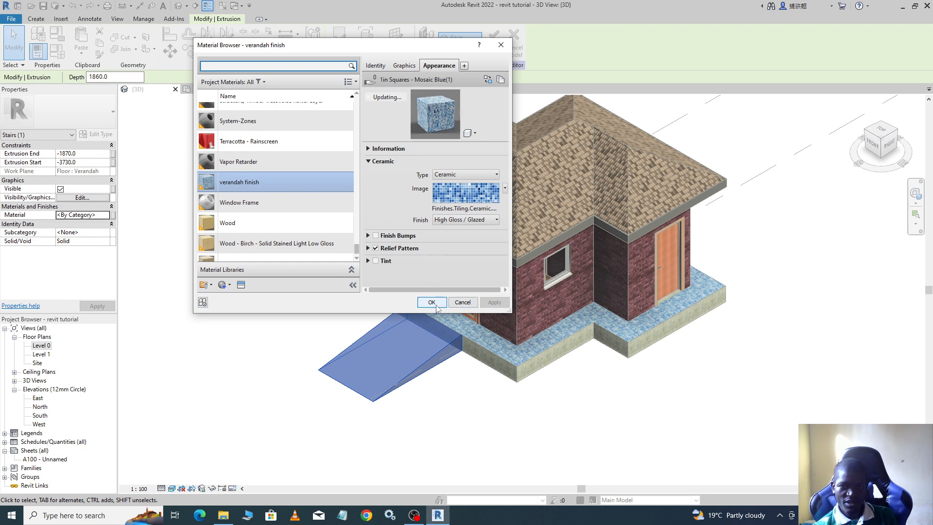
left_click(431, 301)
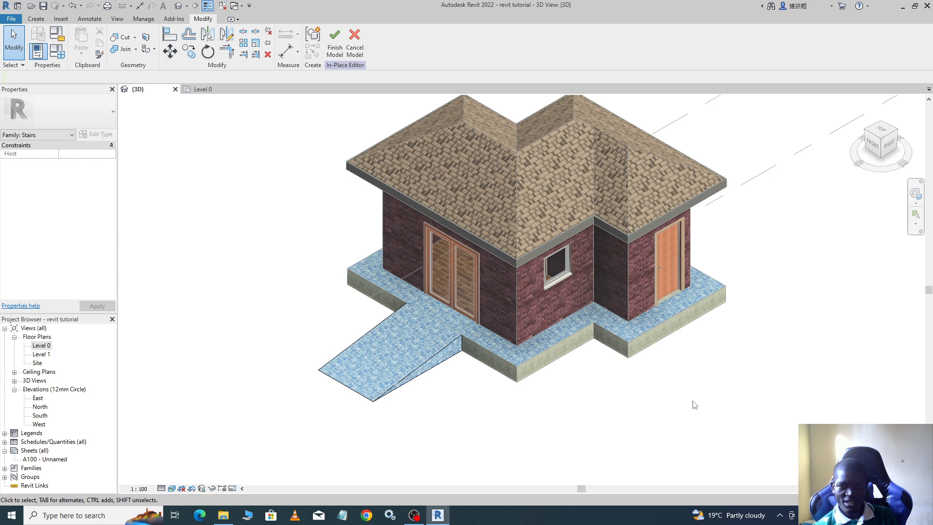
mouse_move(547, 397)
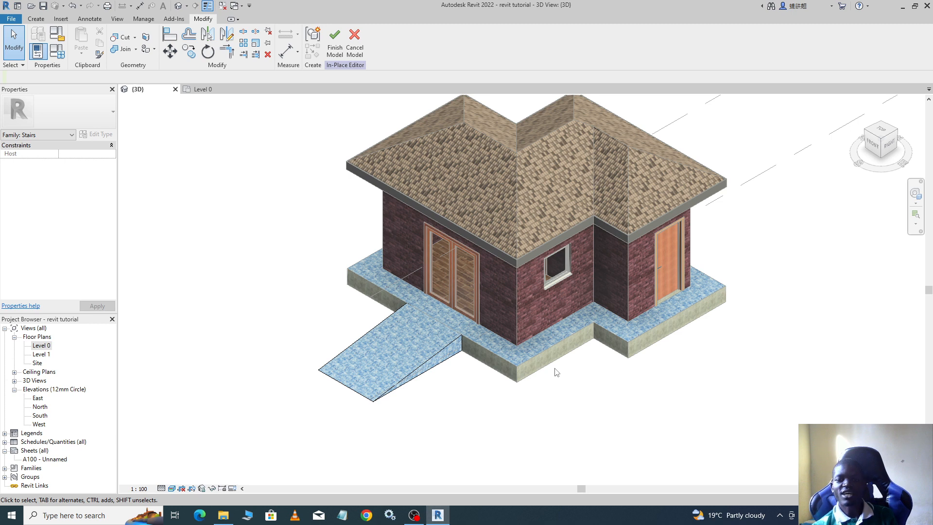
mouse_move(557, 367)
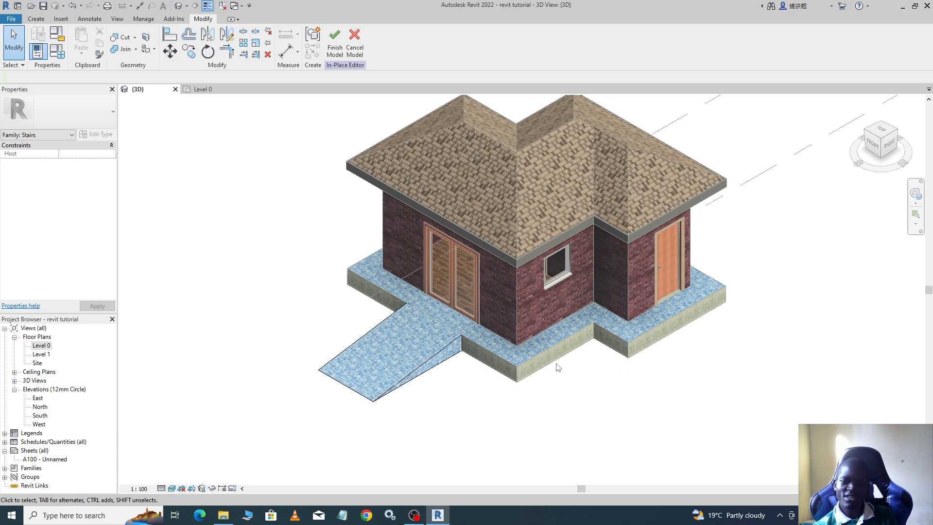
mouse_move(442, 373)
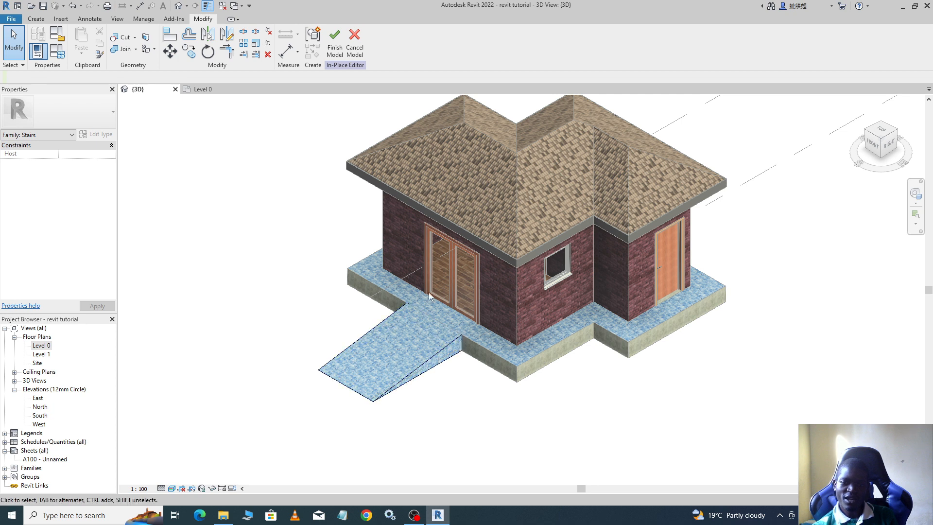
mouse_move(580, 339)
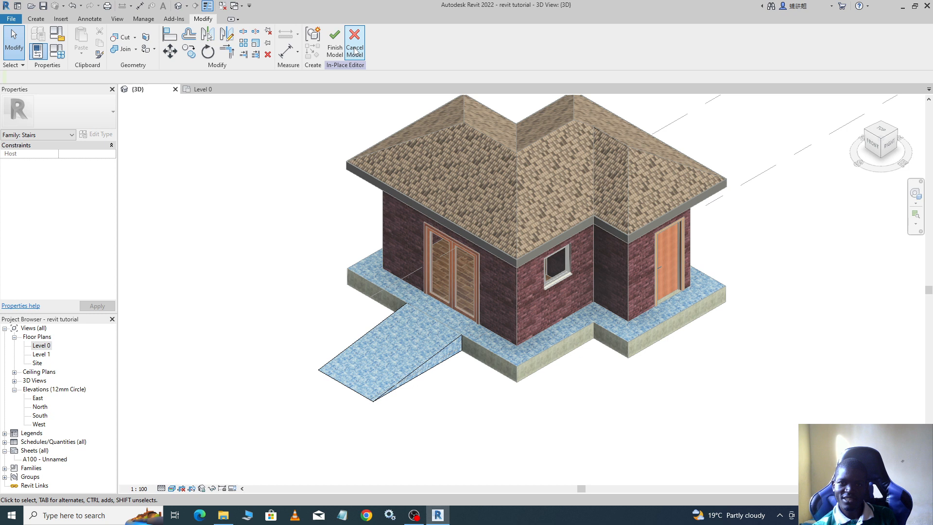
mouse_move(334, 43)
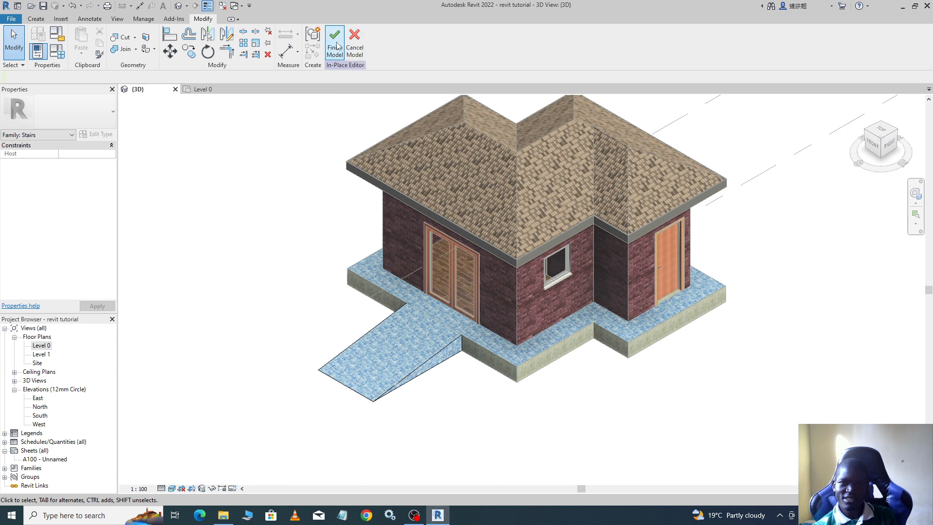
left_click(334, 44)
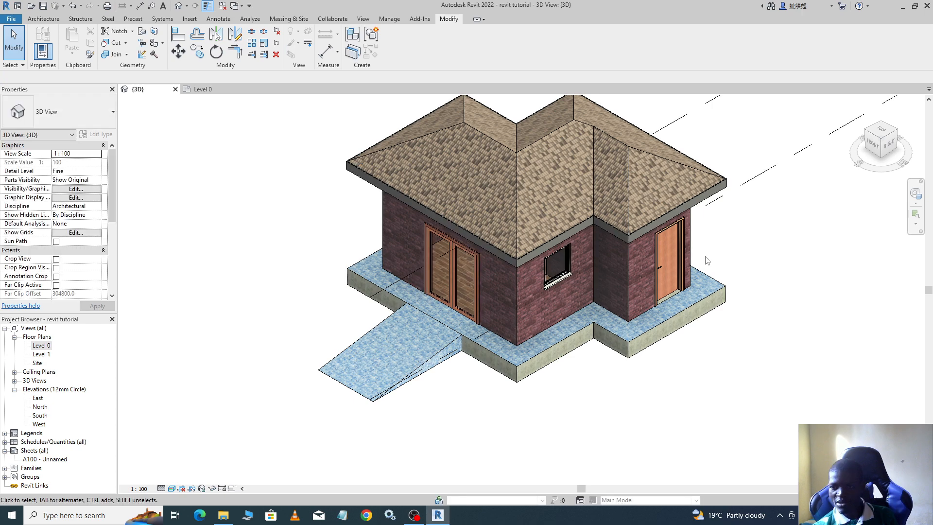
mouse_move(526, 322)
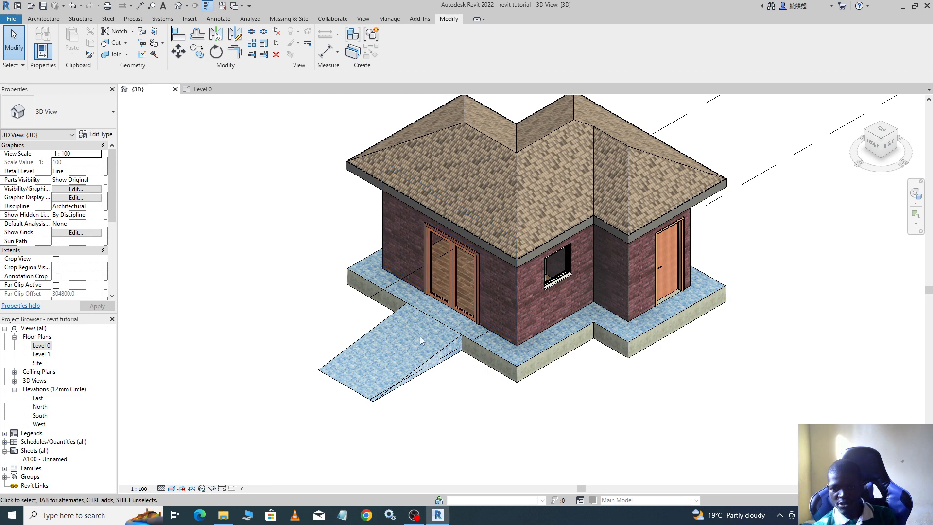
Finish the in-place model and inspect the tiled ramp at the double door in 3D
left_click(544, 236)
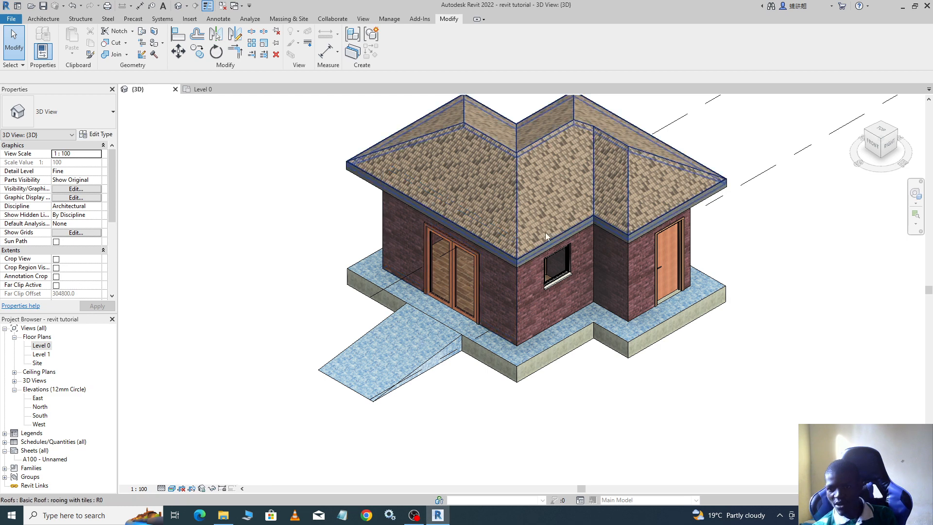
left_click(495, 259)
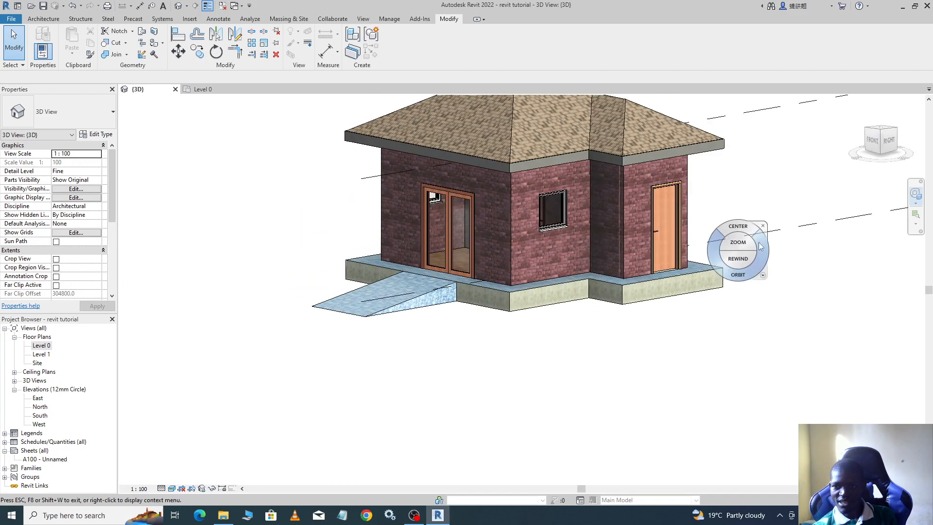
left_click(762, 227)
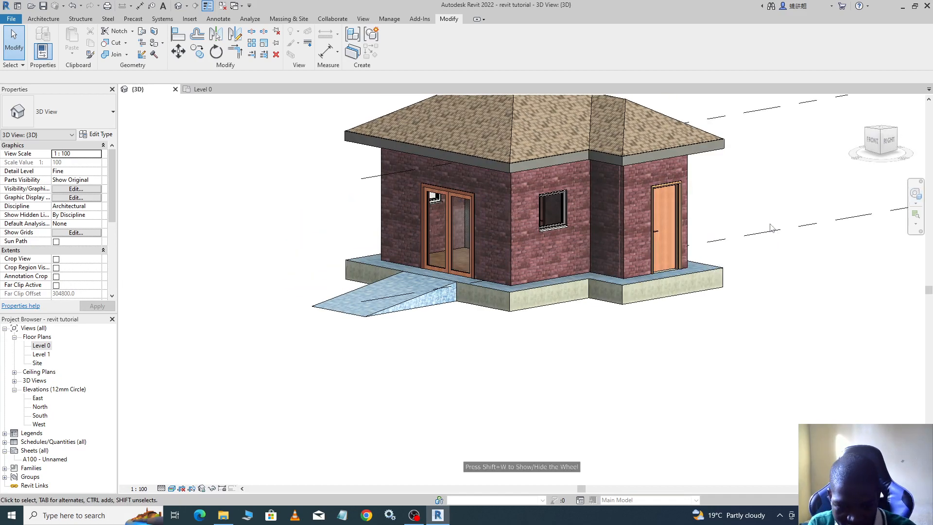